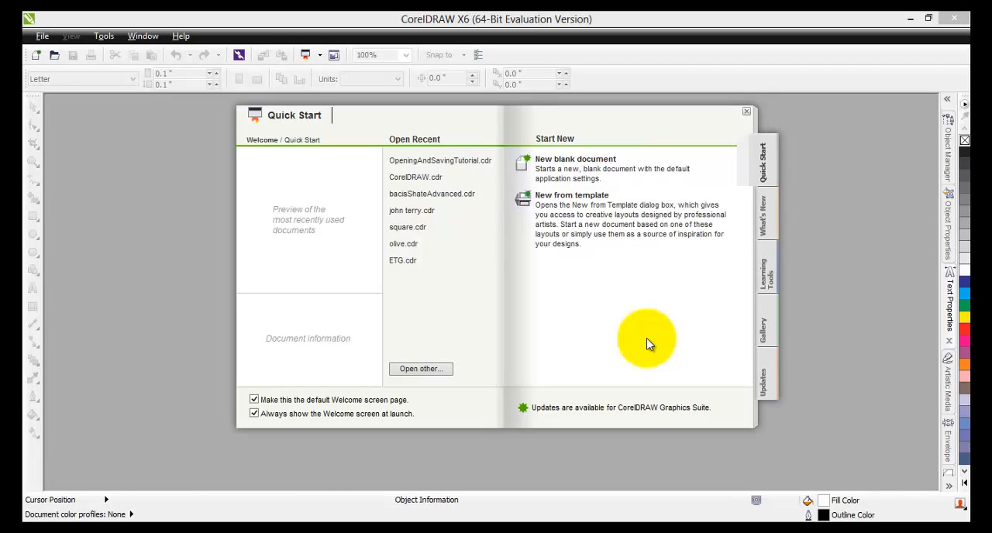
pyautogui.moveTo(650, 317)
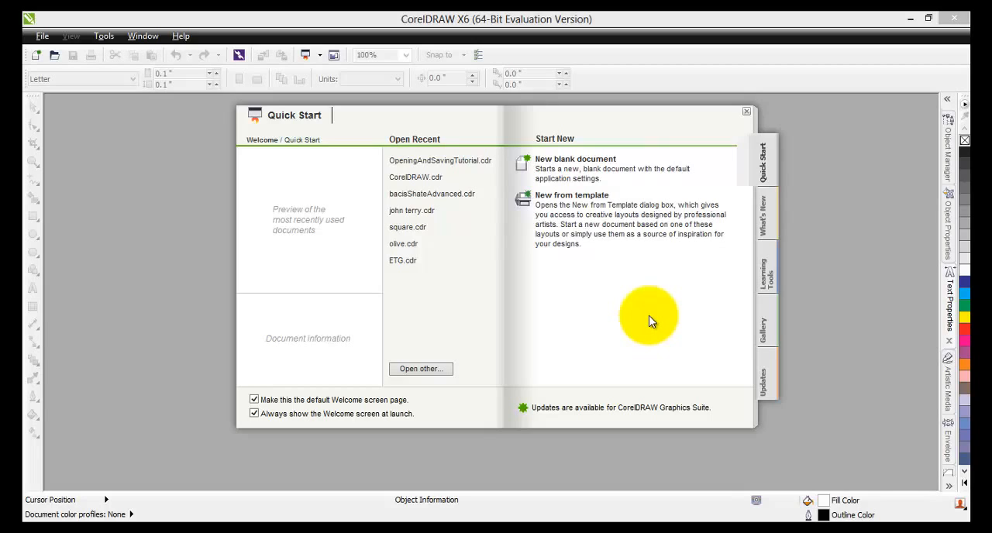
pyautogui.moveTo(612, 165)
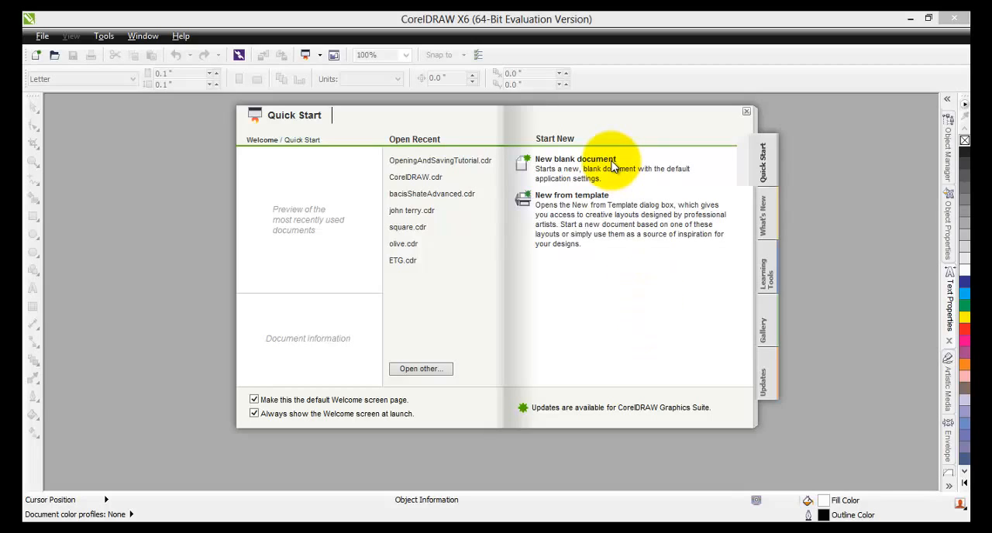
pyautogui.moveTo(605, 268)
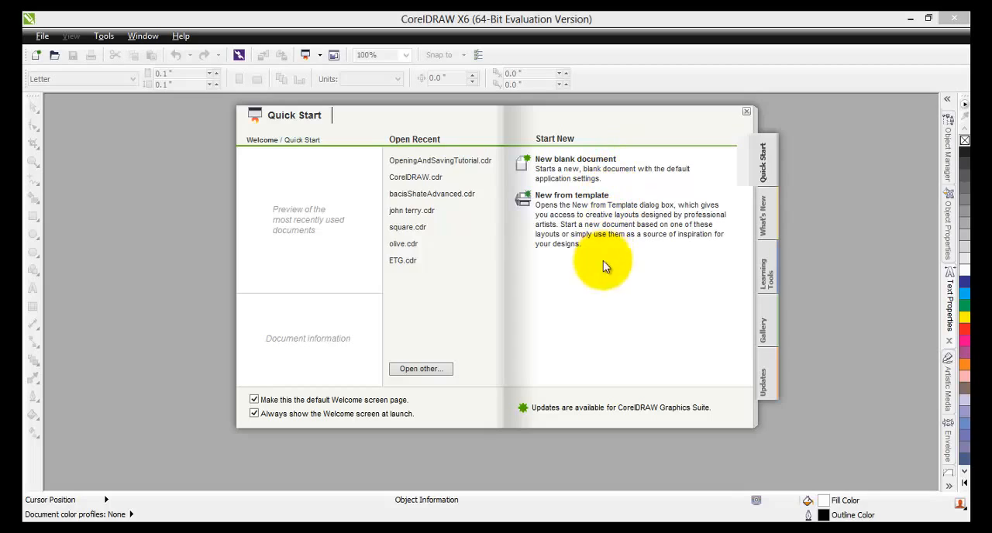
pyautogui.moveTo(588, 312)
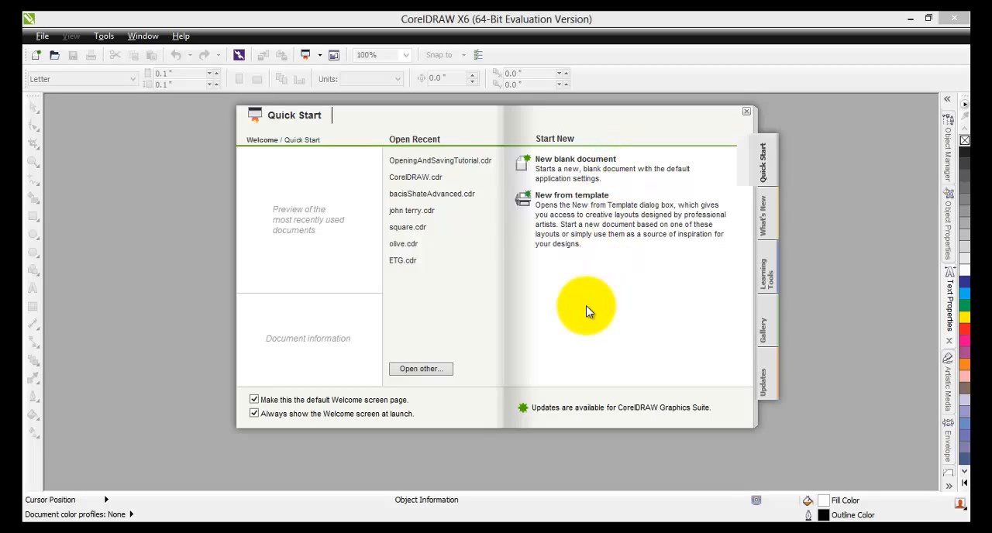
pyautogui.moveTo(553, 305)
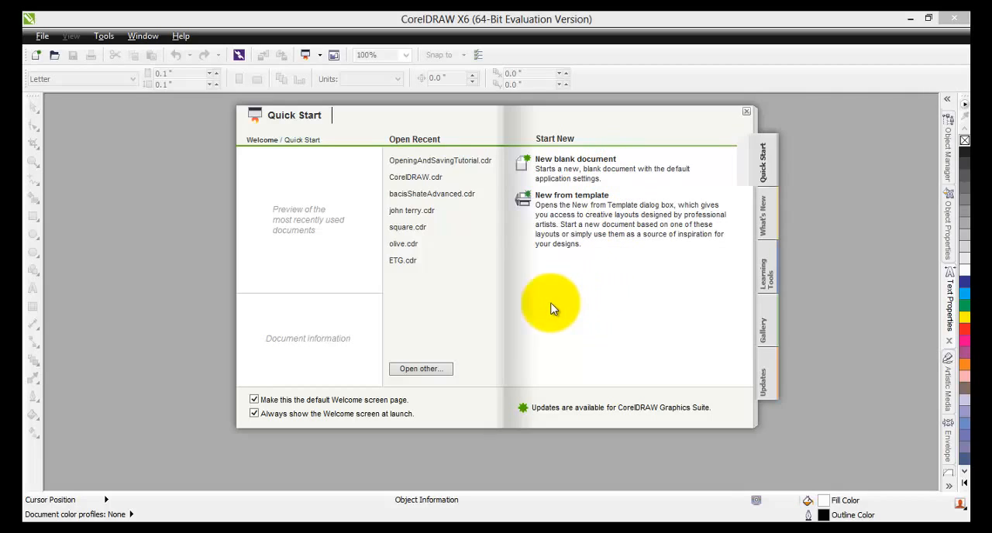
pyautogui.moveTo(486, 310)
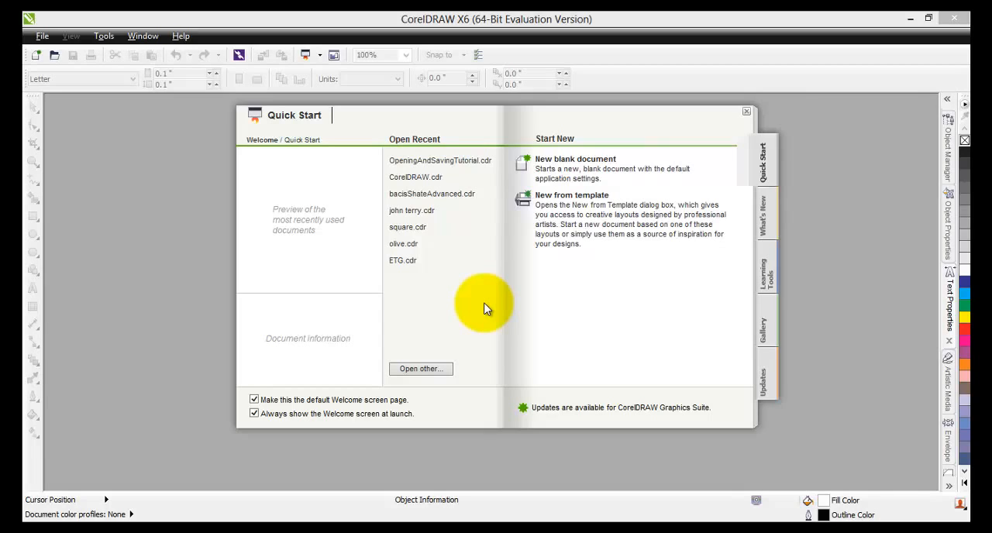
pyautogui.moveTo(453, 376)
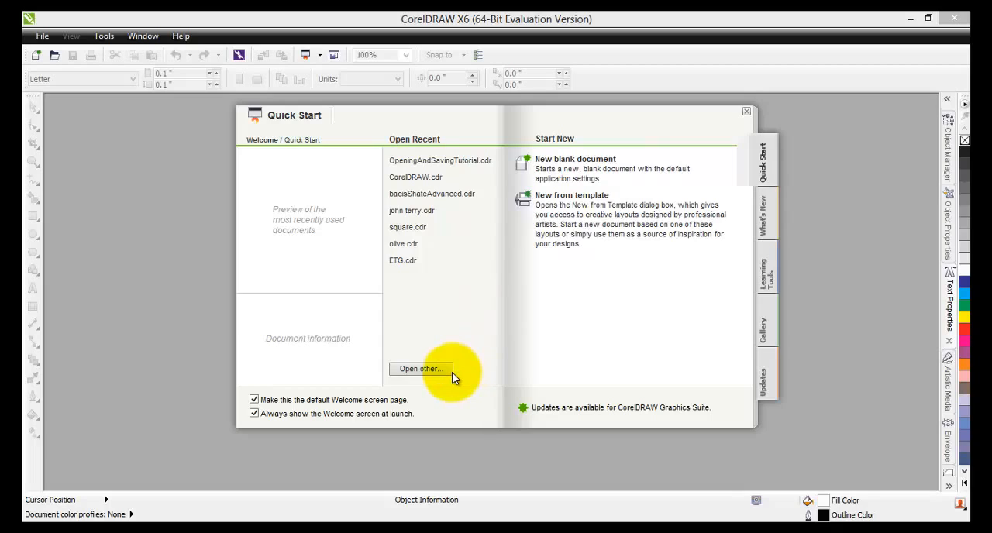
pyautogui.moveTo(475, 343)
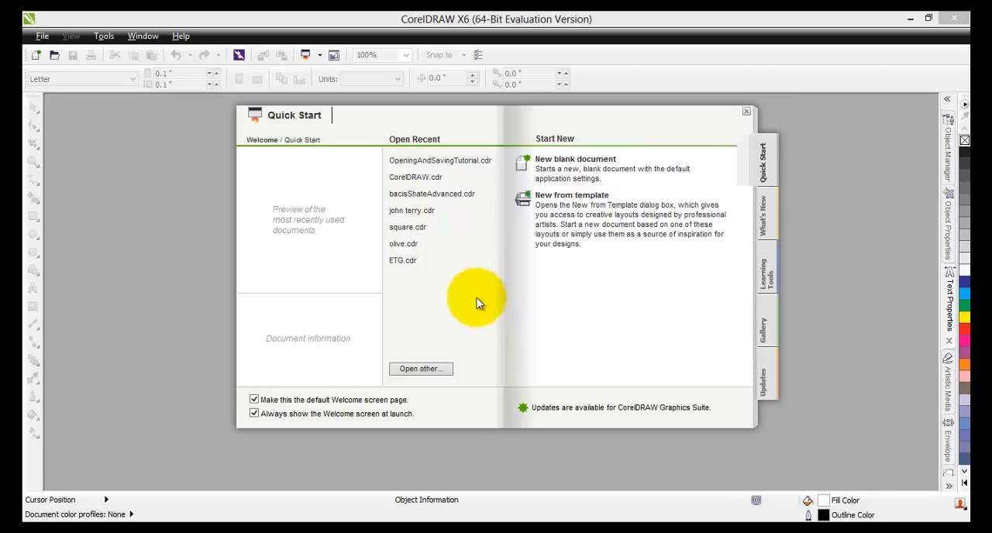
pyautogui.moveTo(456, 373)
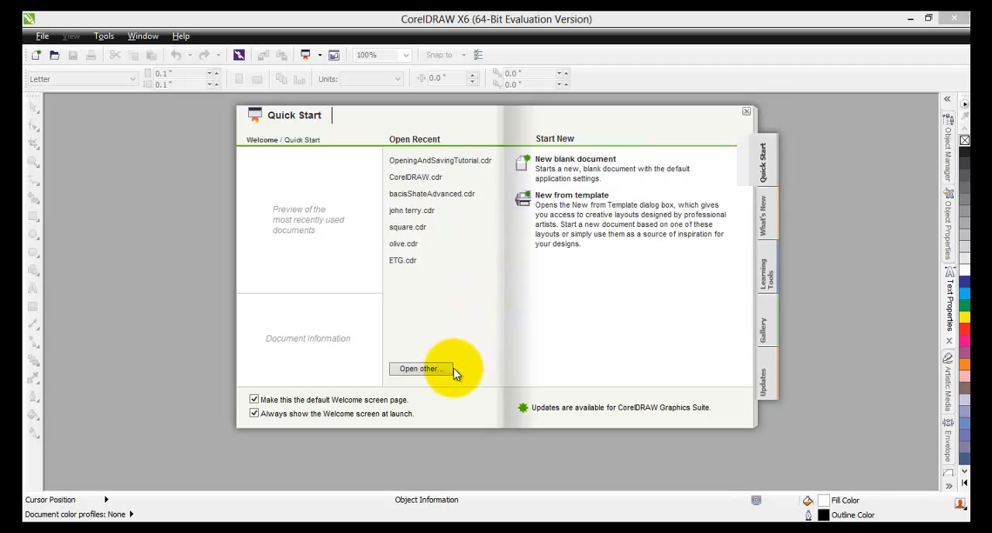
pyautogui.moveTo(436, 322)
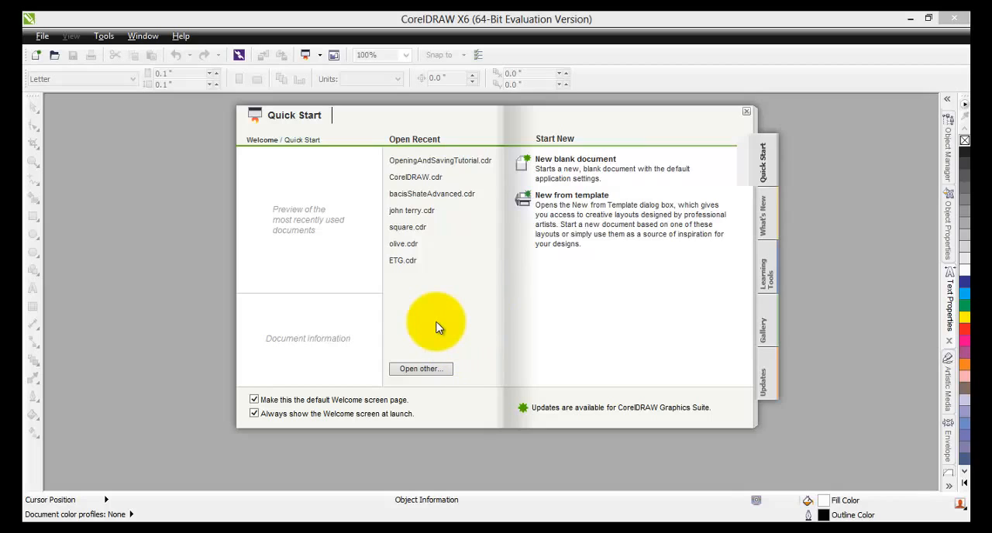
pyautogui.moveTo(344, 215)
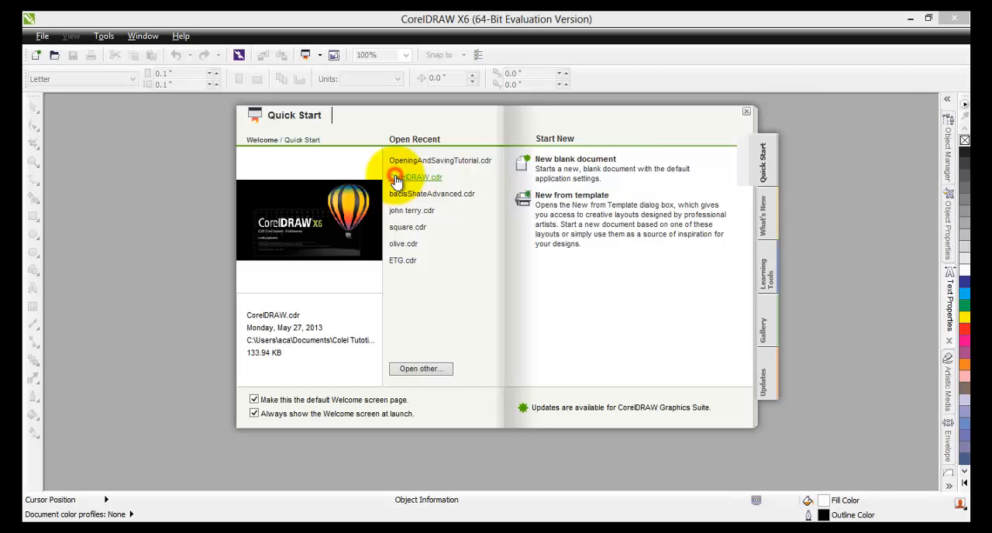
# Open the recent CorelDRAW.cdr document with the logo from the Quick Start list.
pyautogui.click(420, 177)
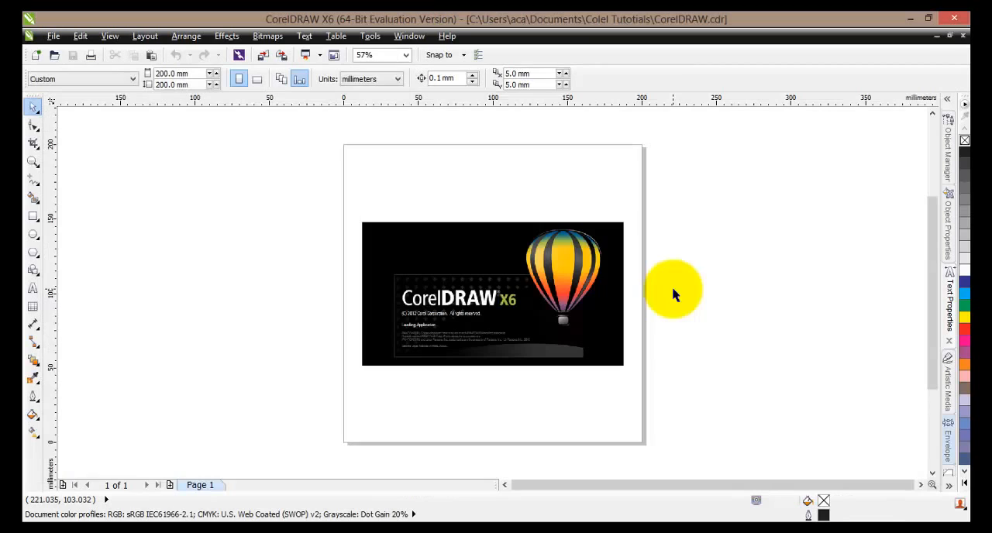
pyautogui.moveTo(479, 168)
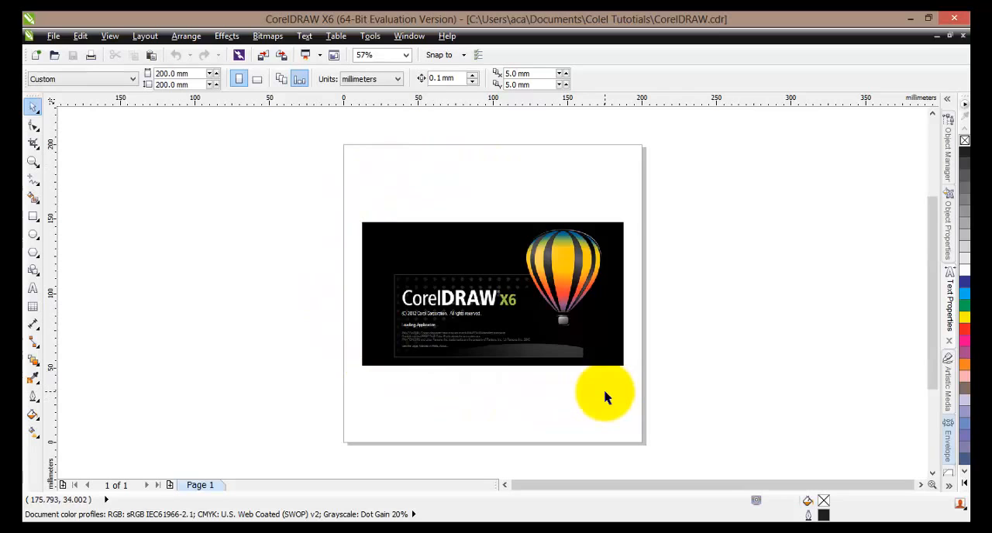
pyautogui.moveTo(384, 202)
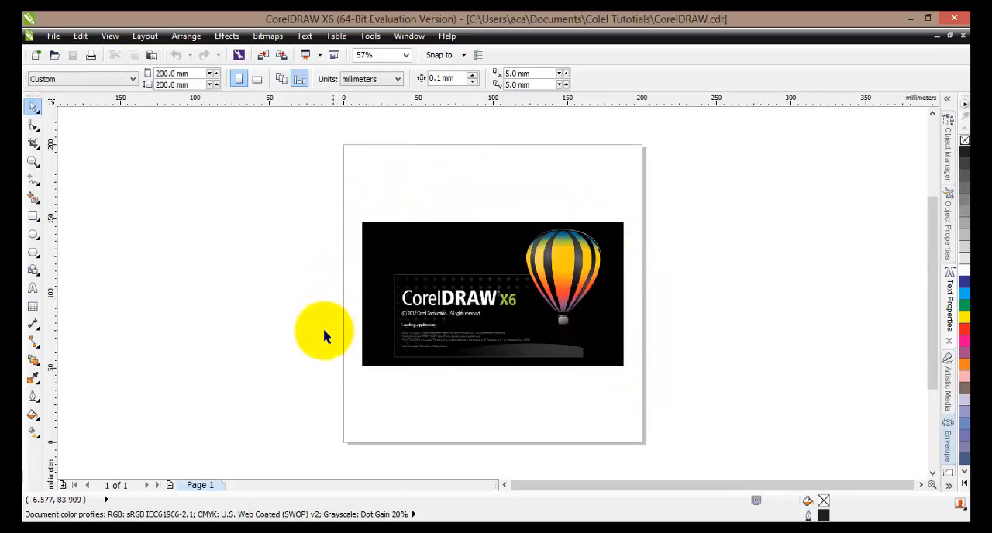
pyautogui.moveTo(33, 291)
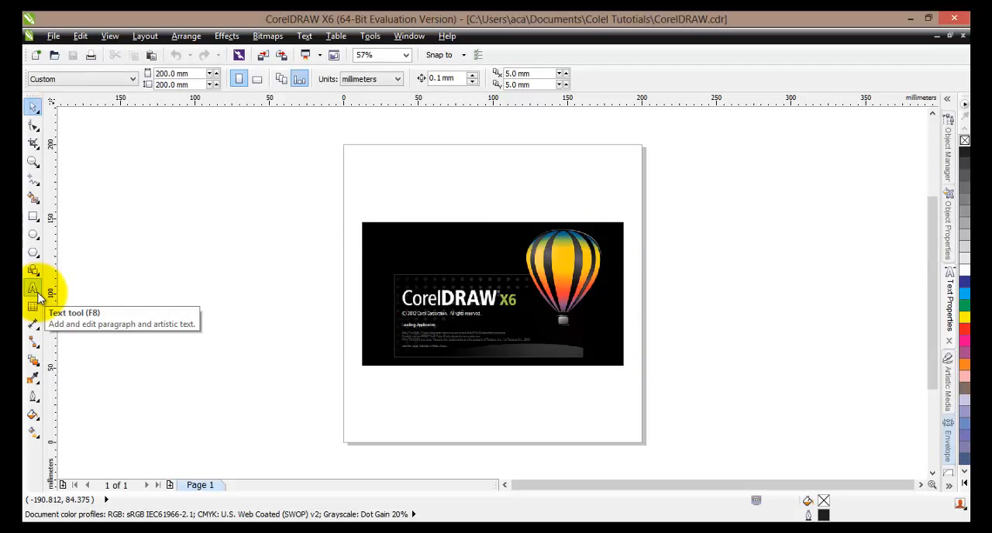
pyautogui.moveTo(33, 291)
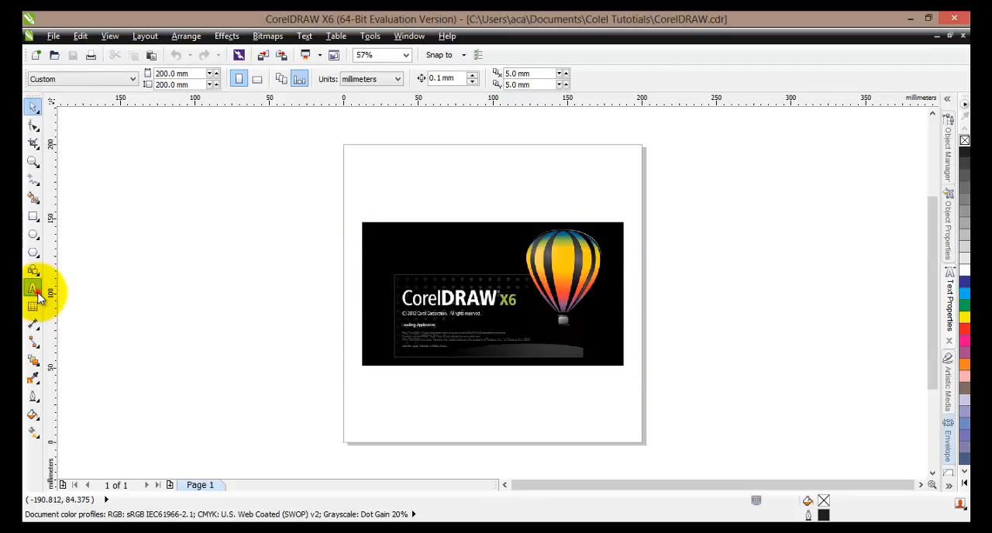
# Add the text TUTORIAL ON OPENING AND SAVING FILES near the top of the page above the logo.
pyautogui.click(34, 289)
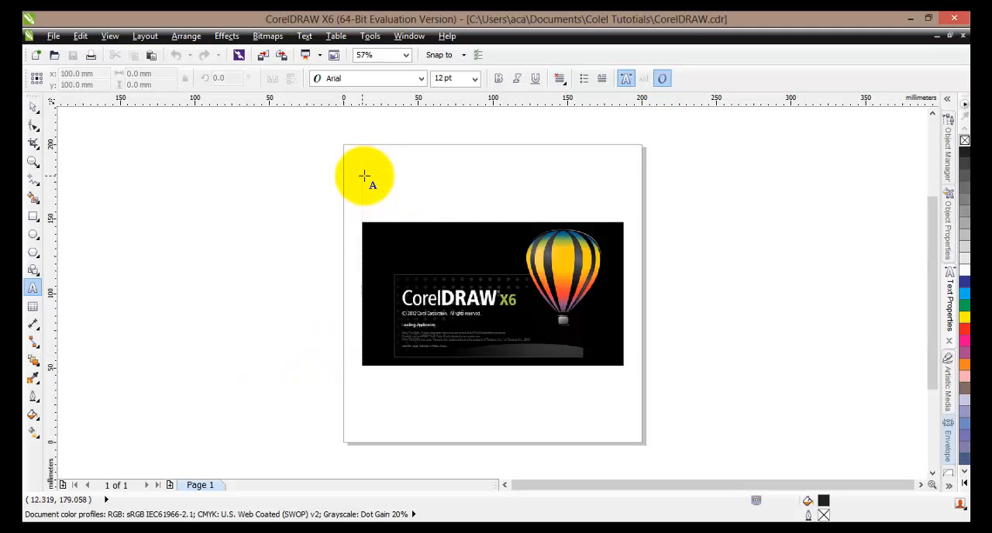
pyautogui.click(365, 175)
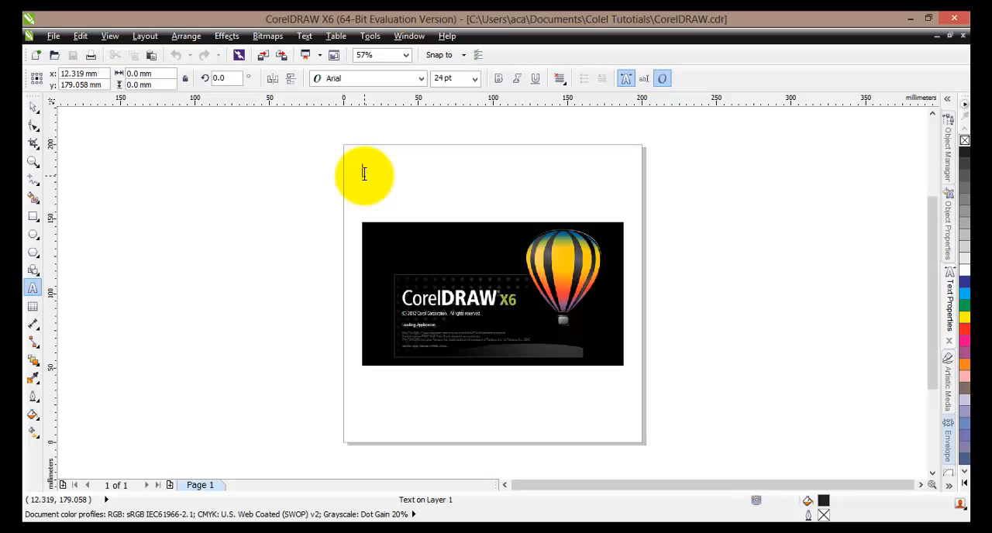
pyautogui.write('TUTORI')
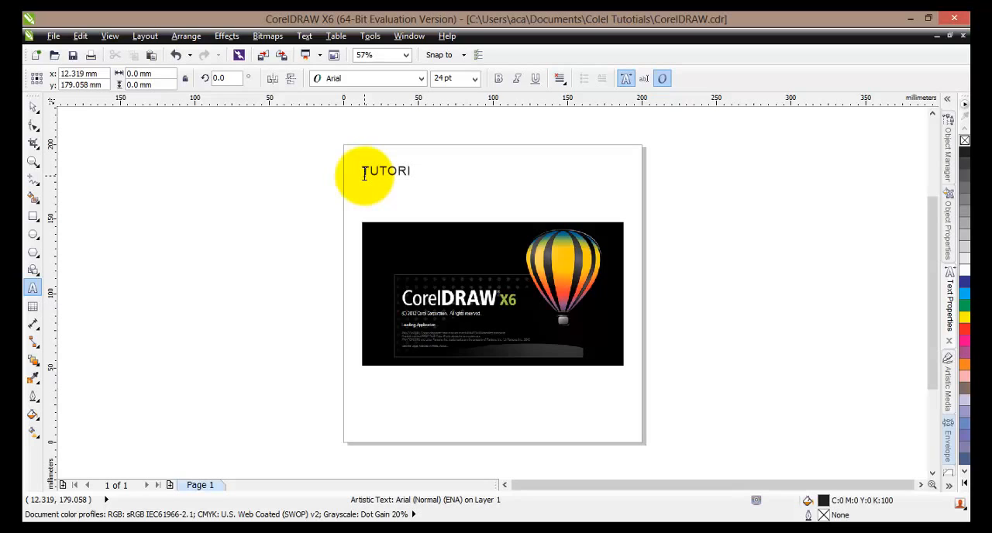
pyautogui.write('AL ON OP')
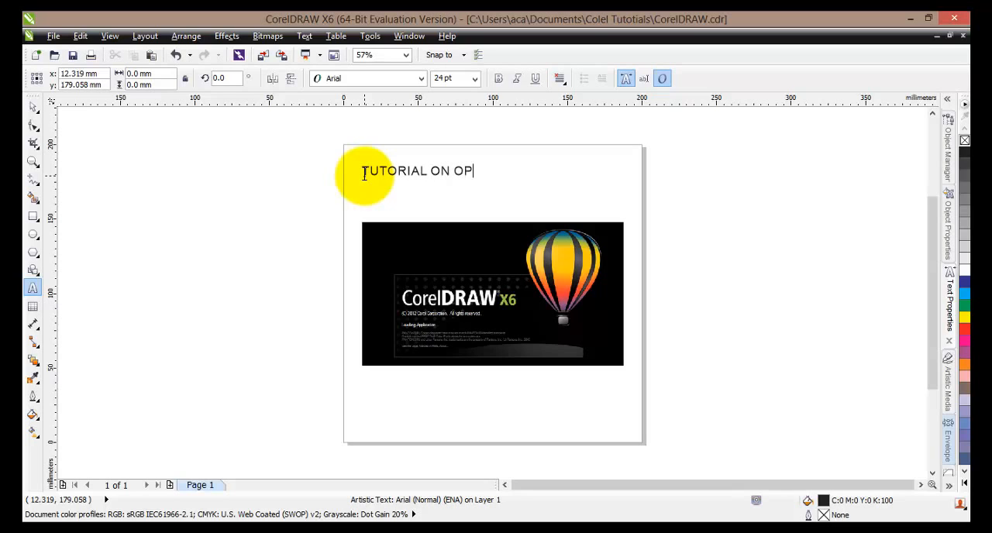
pyautogui.write('ENING A')
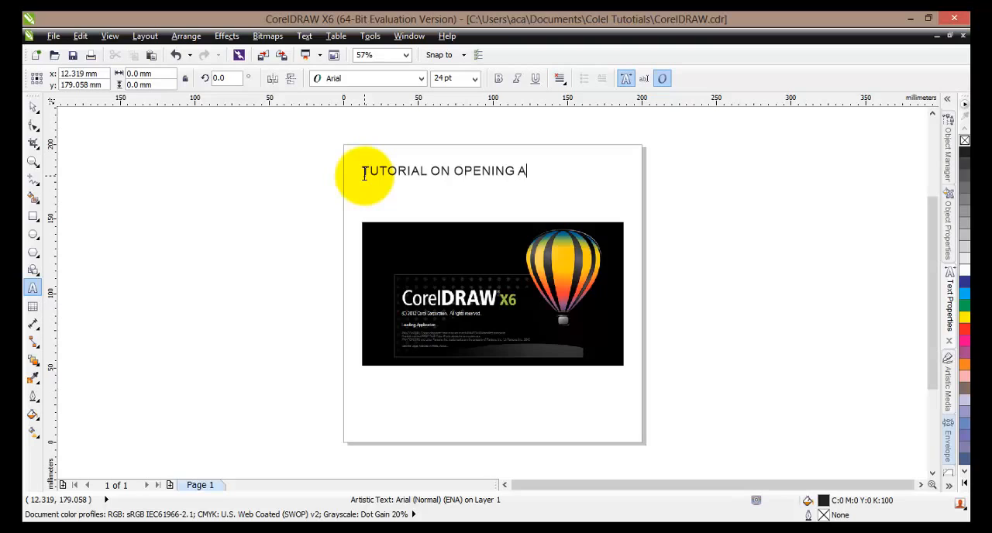
pyautogui.write('ND SAVING')
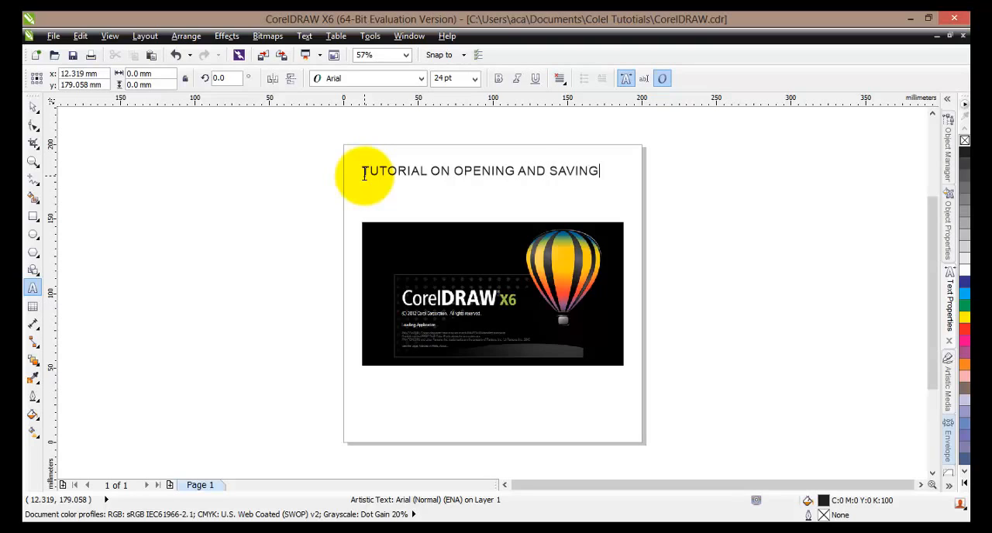
pyautogui.write('FILES')
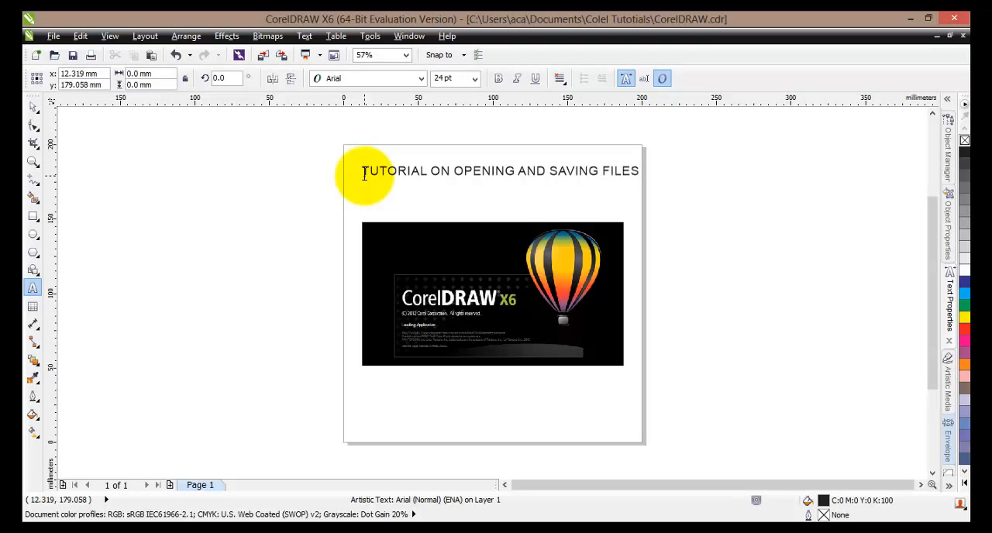
pyautogui.click(363, 192)
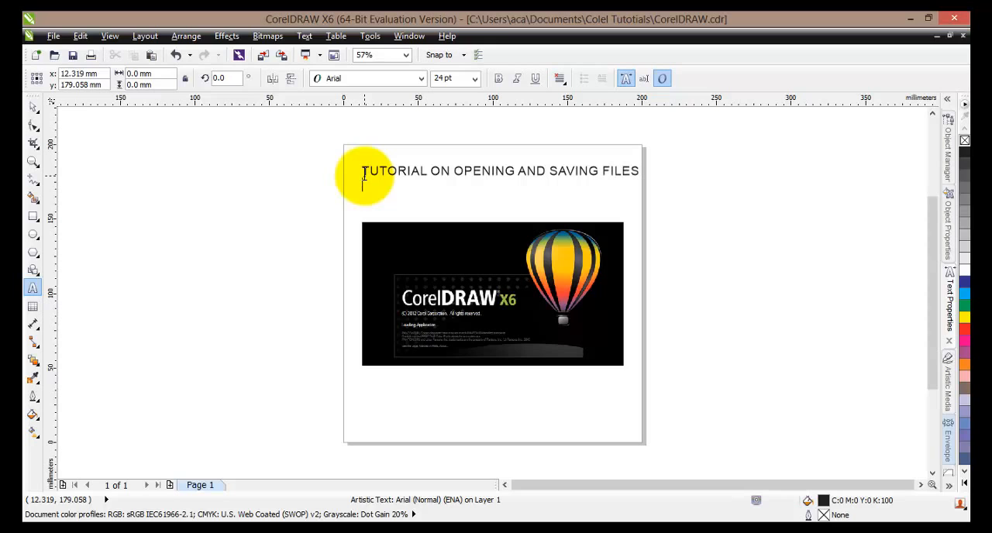
pyautogui.click(34, 109)
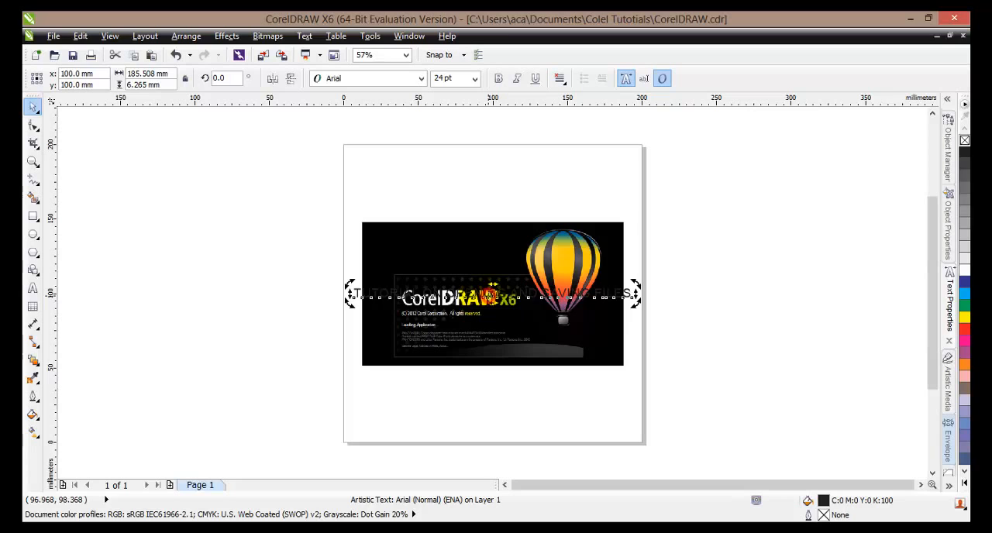
pyautogui.moveTo(492, 293); pyautogui.dragTo(492, 365)
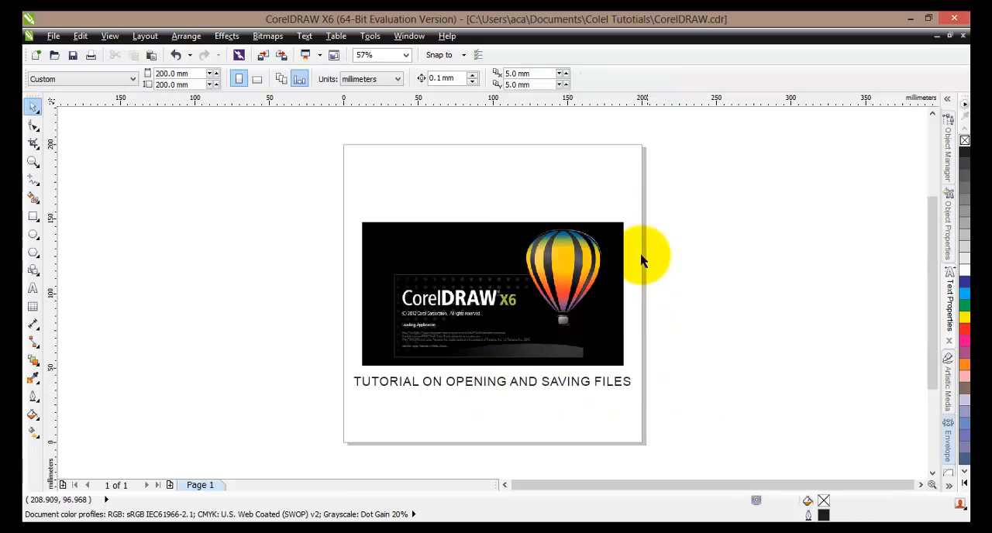
pyautogui.moveTo(348, 227)
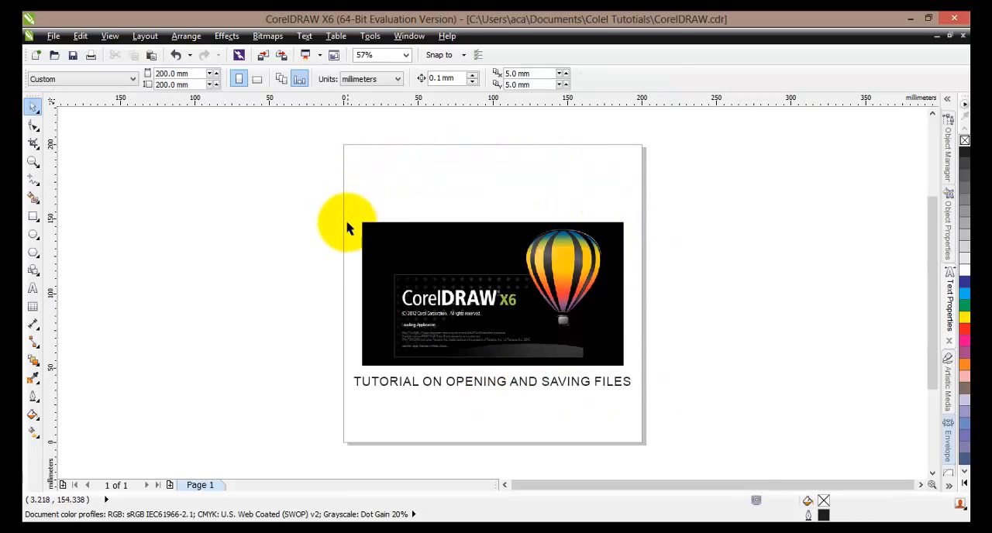
pyautogui.moveTo(628, 404)
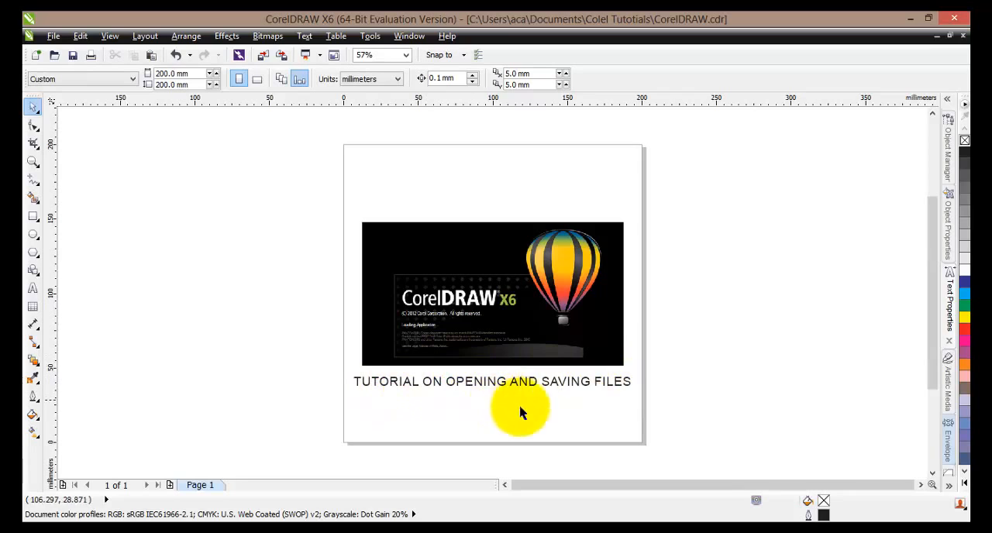
pyautogui.moveTo(489, 398)
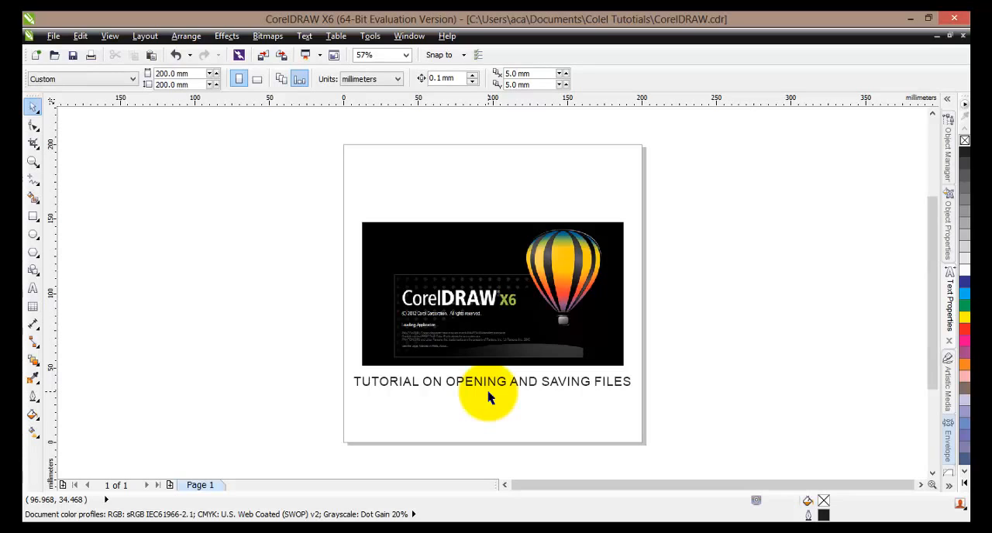
pyautogui.moveTo(353, 369)
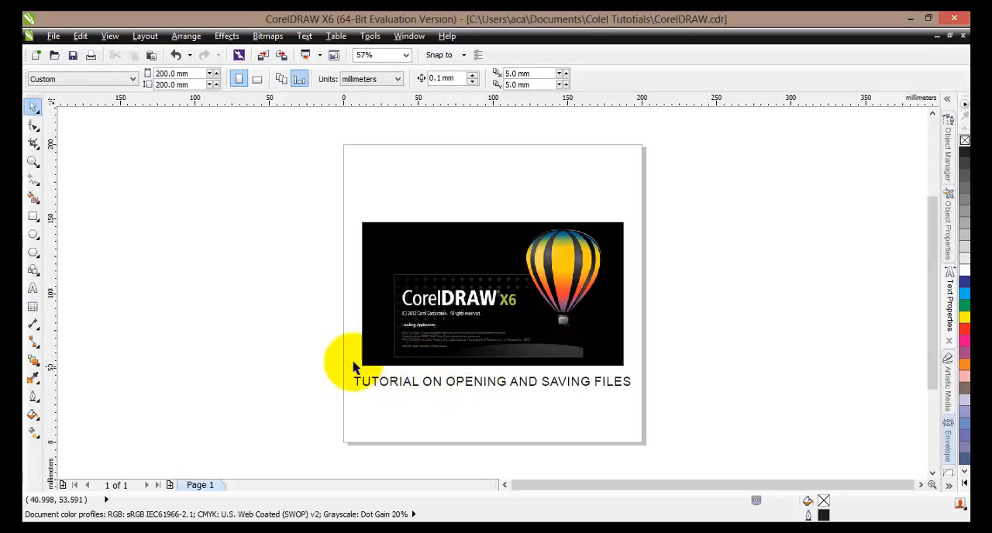
pyautogui.moveTo(109, 151)
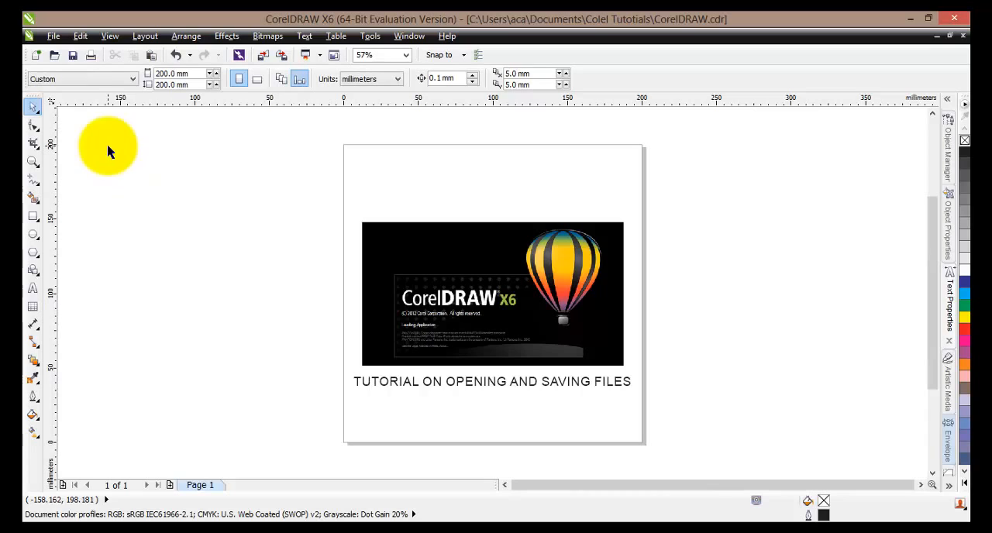
pyautogui.moveTo(73, 55)
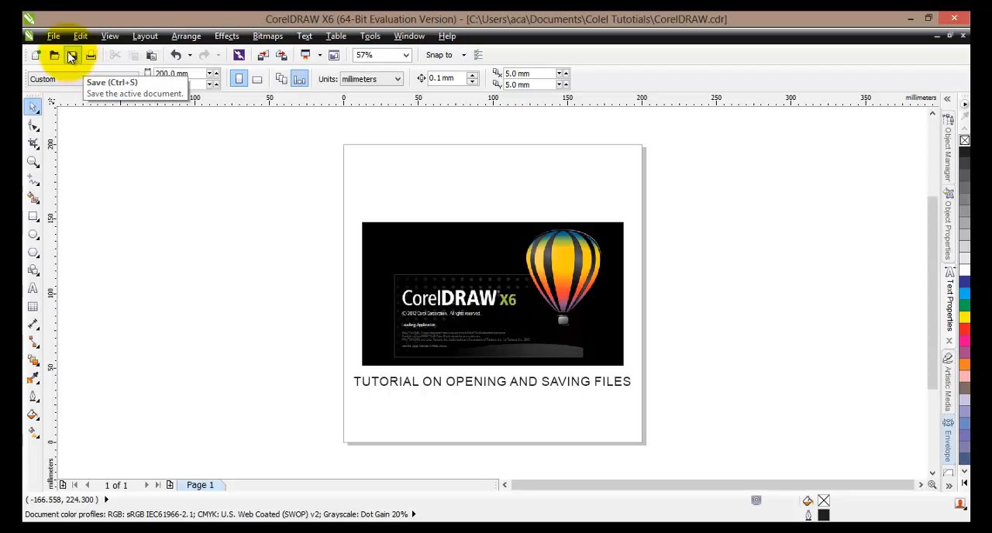
pyautogui.moveTo(52, 36)
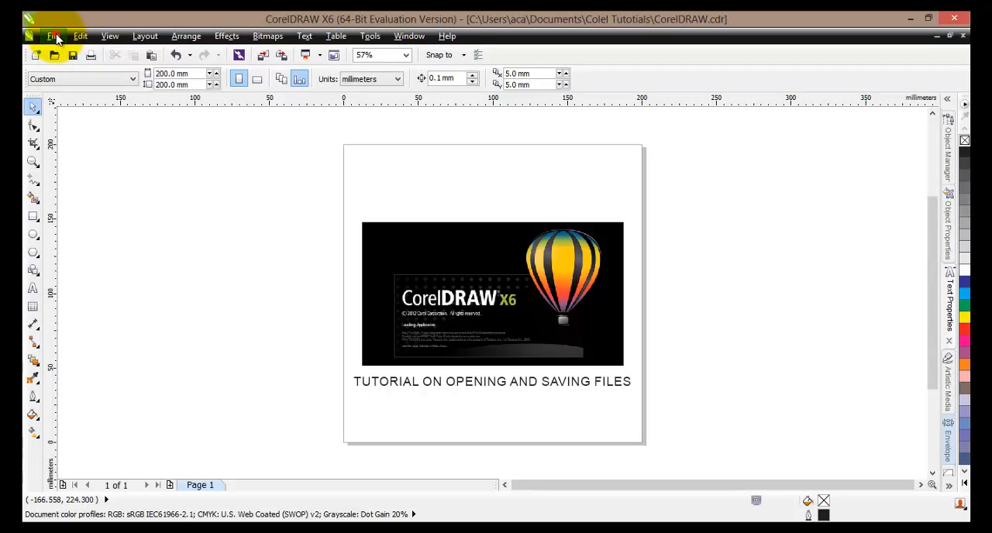
# Show the File menu with its save commands.
pyautogui.click(53, 36)
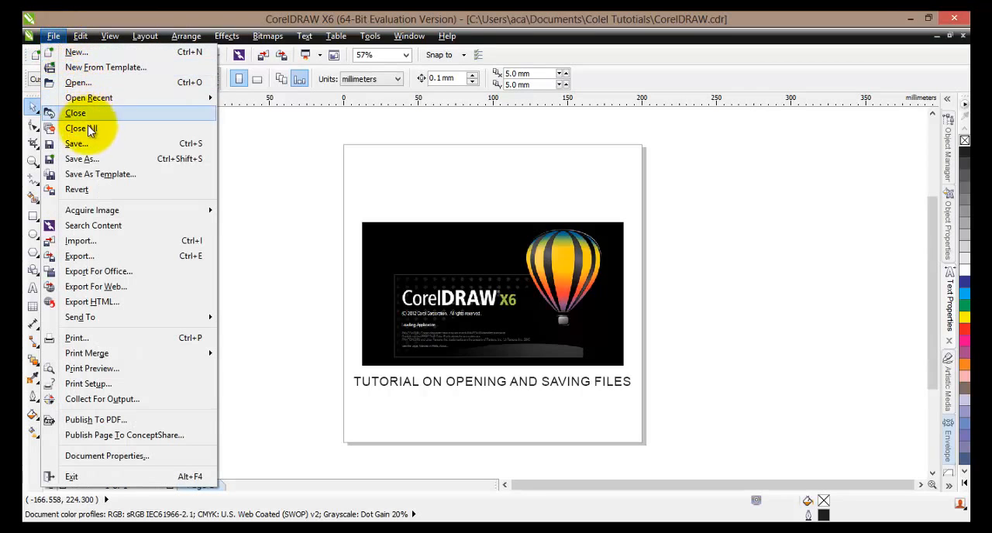
pyautogui.moveTo(80, 159)
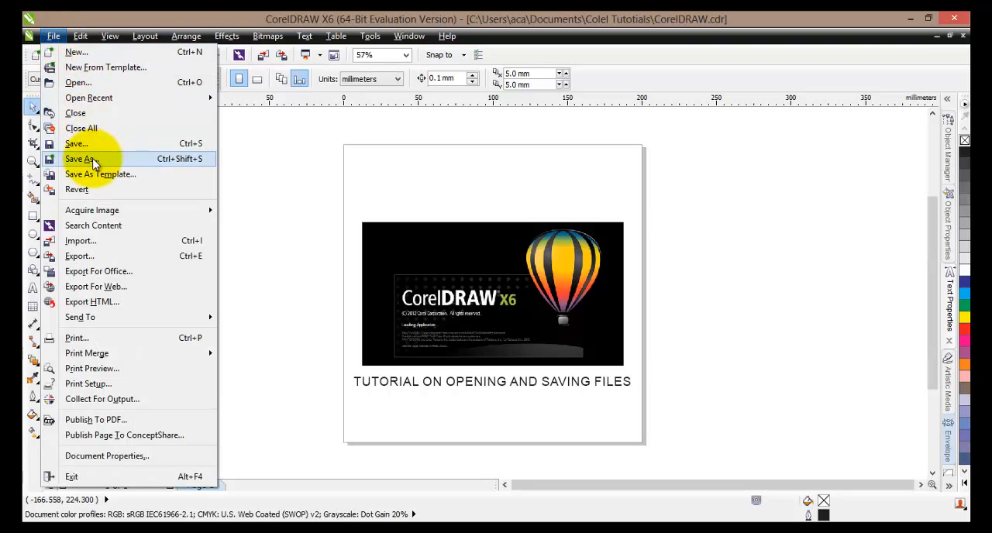
pyautogui.moveTo(76, 143)
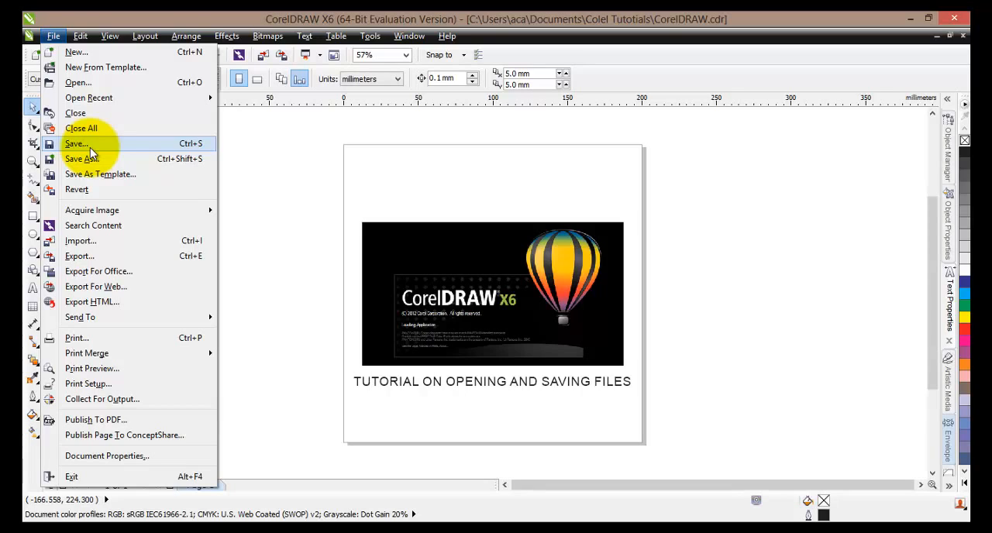
pyautogui.moveTo(82, 158)
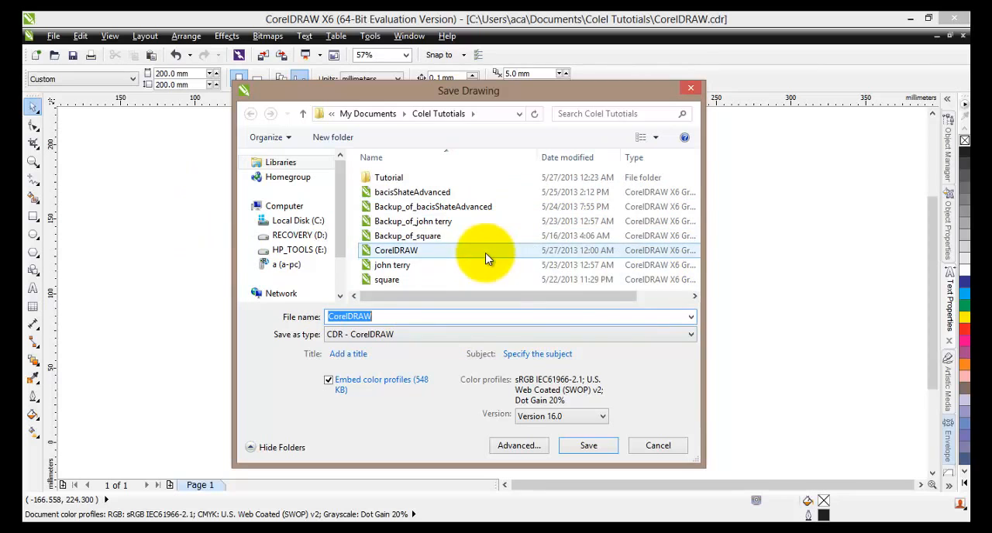
pyautogui.moveTo(465, 279)
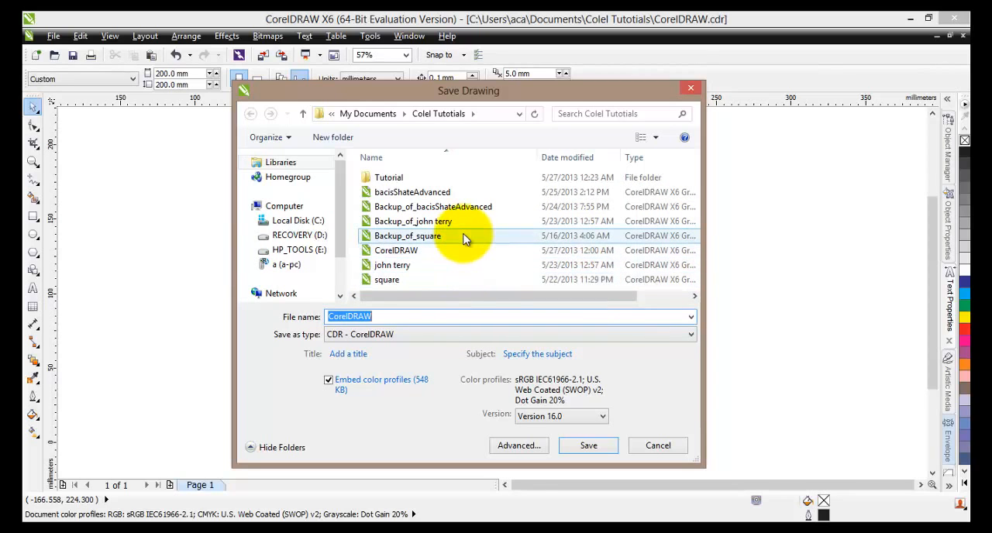
pyautogui.moveTo(523, 140)
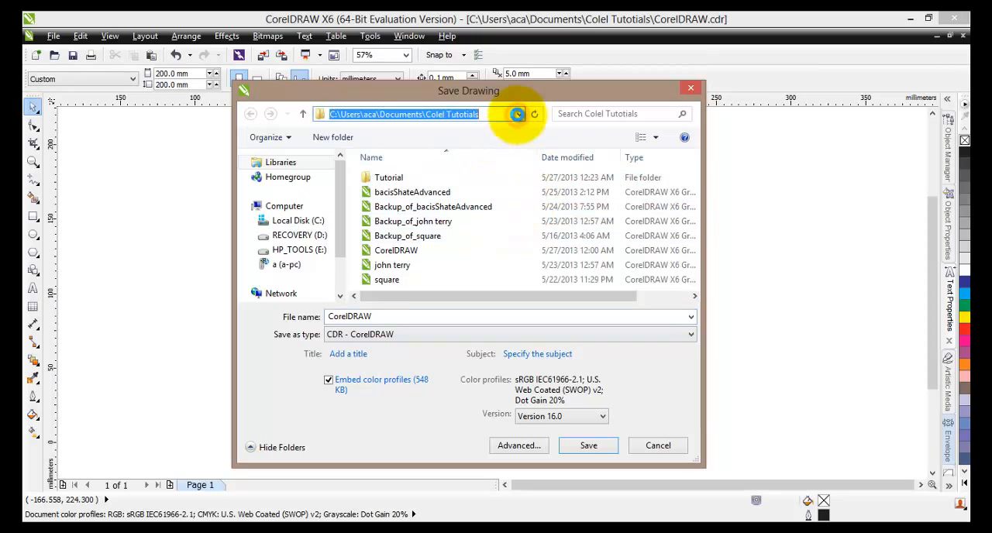
# Review the recent save locations in the Save Drawing dialog and return to Colel Tutotials.
pyautogui.click(518, 114)
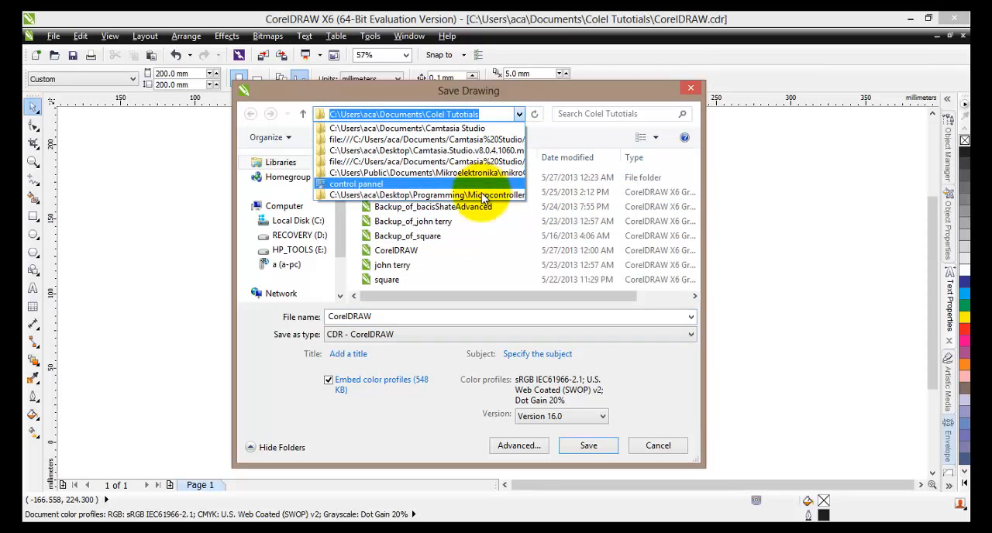
pyautogui.click(519, 114)
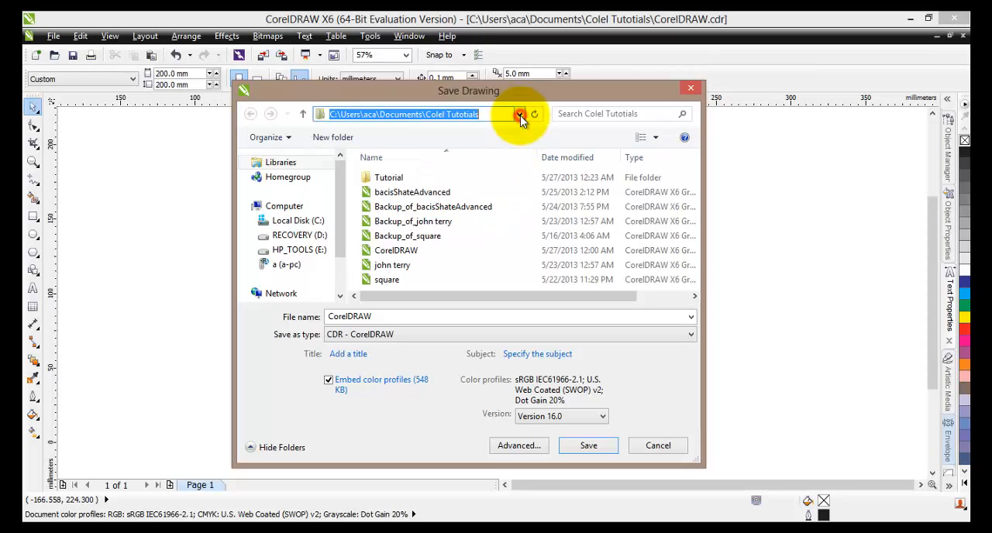
pyautogui.click(284, 206)
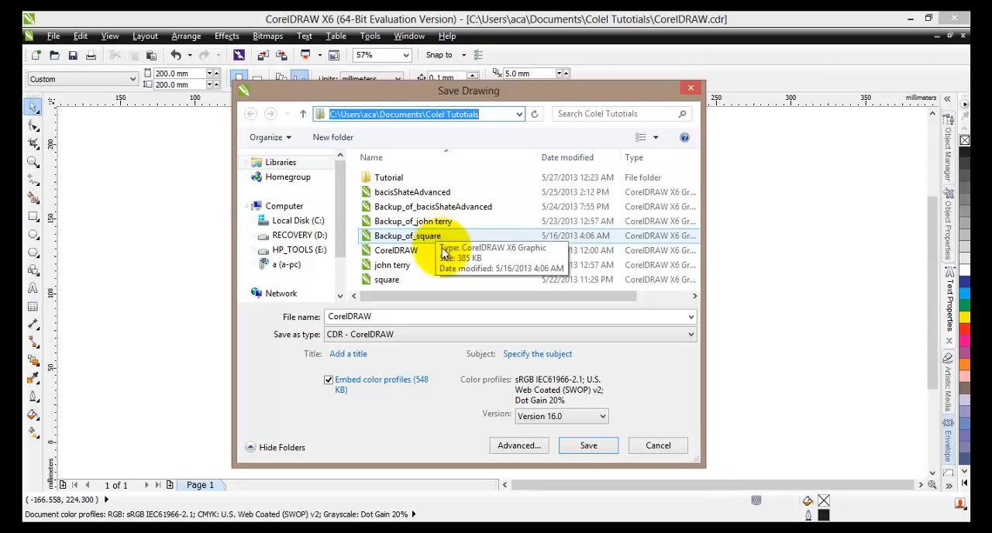
pyautogui.moveTo(379, 147)
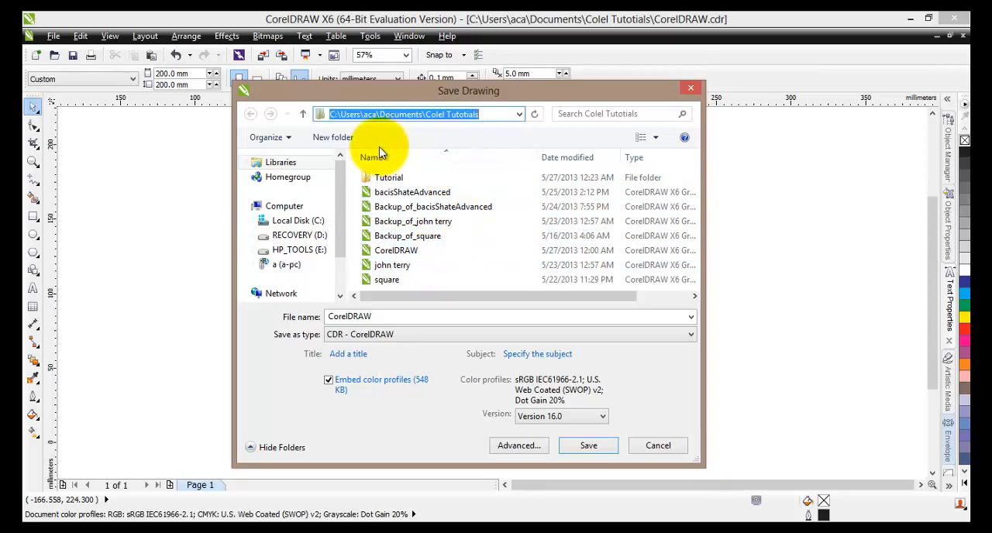
pyautogui.moveTo(332, 137)
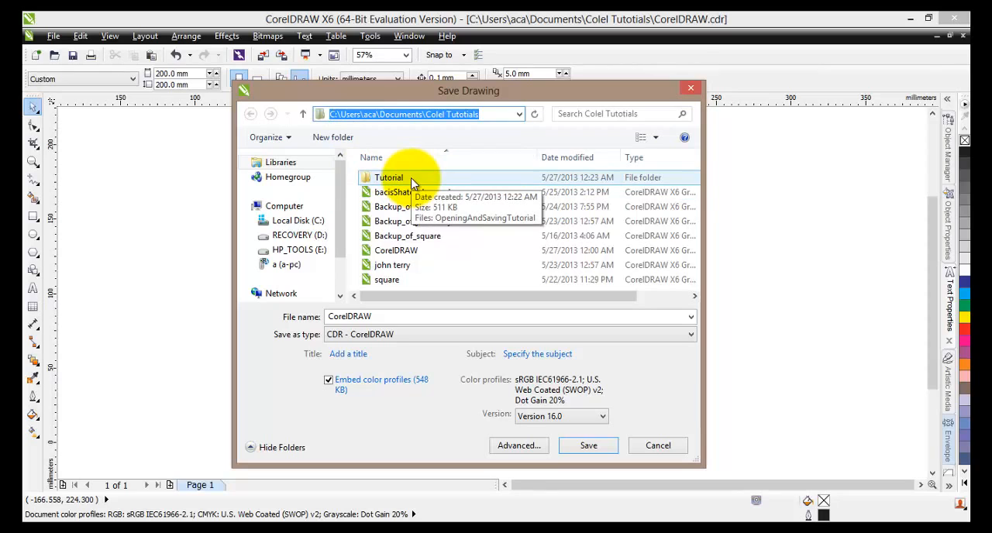
pyautogui.moveTo(349, 143)
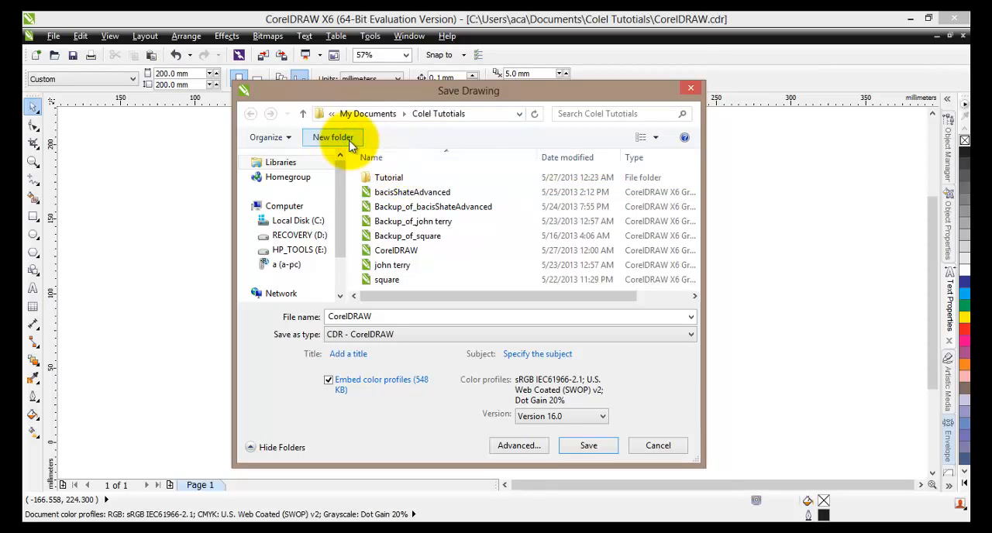
# Create folder Tutorials2 inside Colel Tutotials and make it the save location.
pyautogui.click(332, 137)
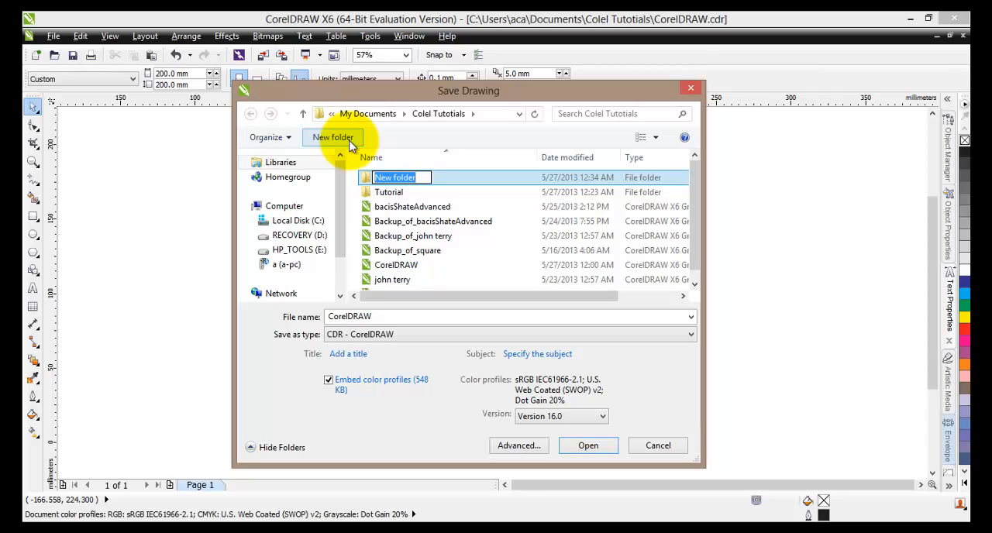
pyautogui.write('Tutorials2')
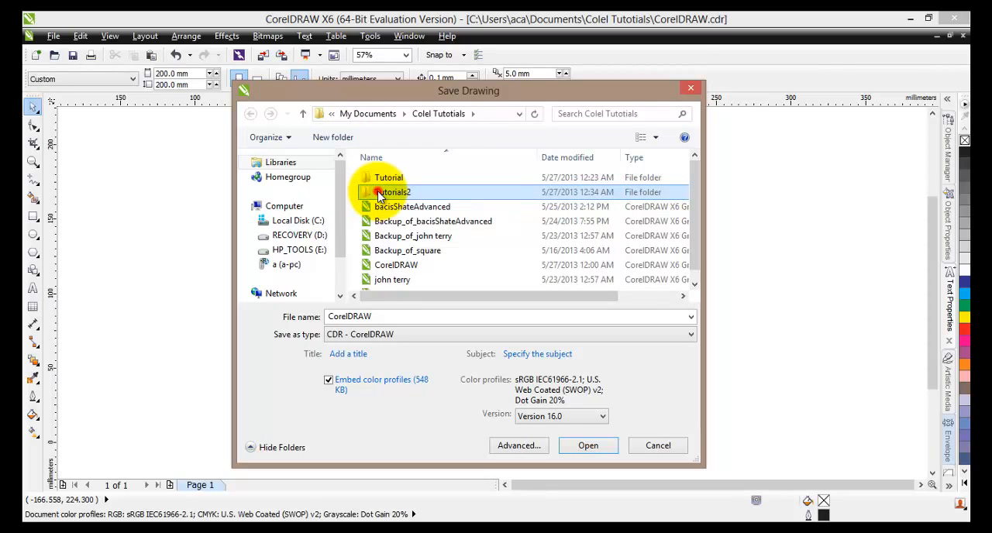
pyautogui.doubleClick(393, 191)
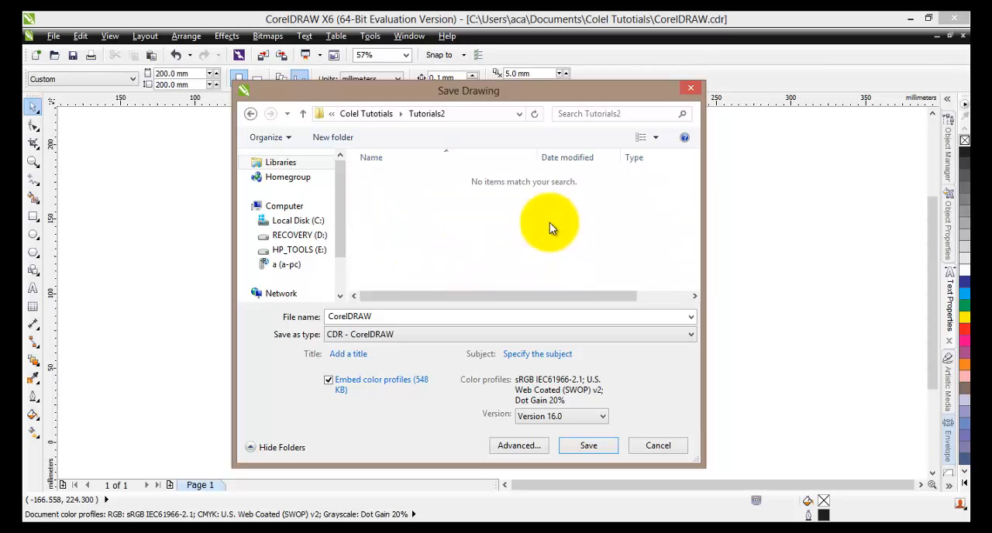
pyautogui.moveTo(432, 225)
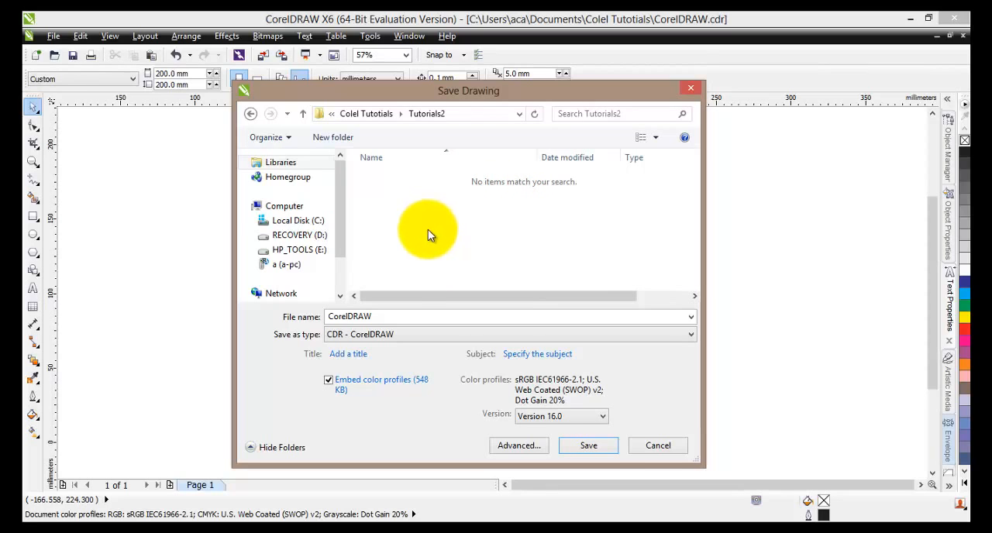
# Change the file name to CorelDRAWSaved in the Save Drawing dialog.
pyautogui.click(383, 317)
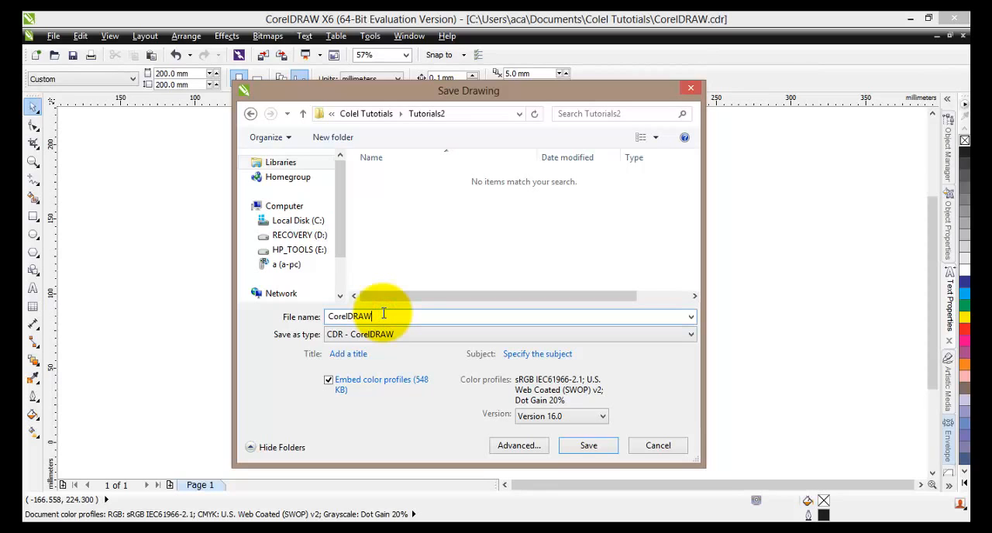
pyautogui.write('Sa')
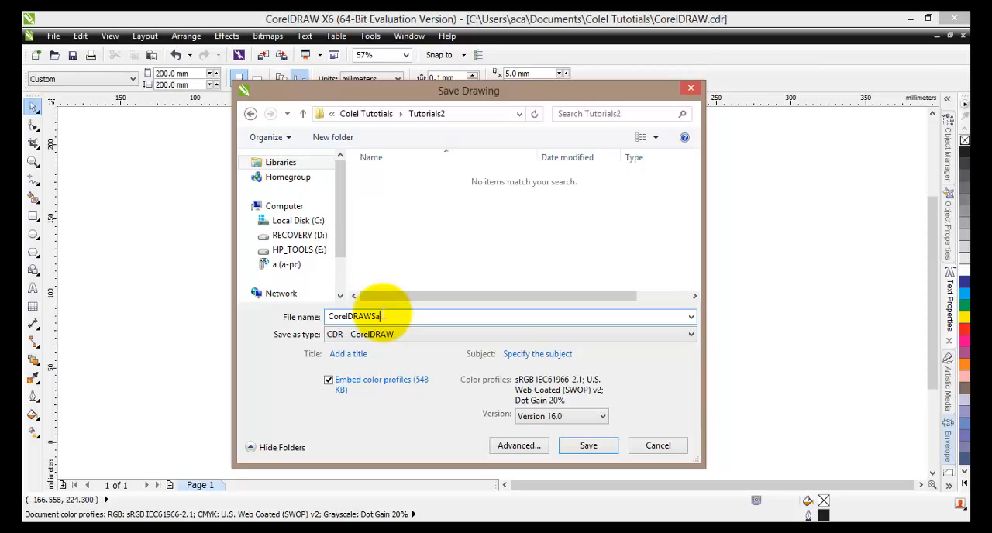
pyautogui.write('ved')
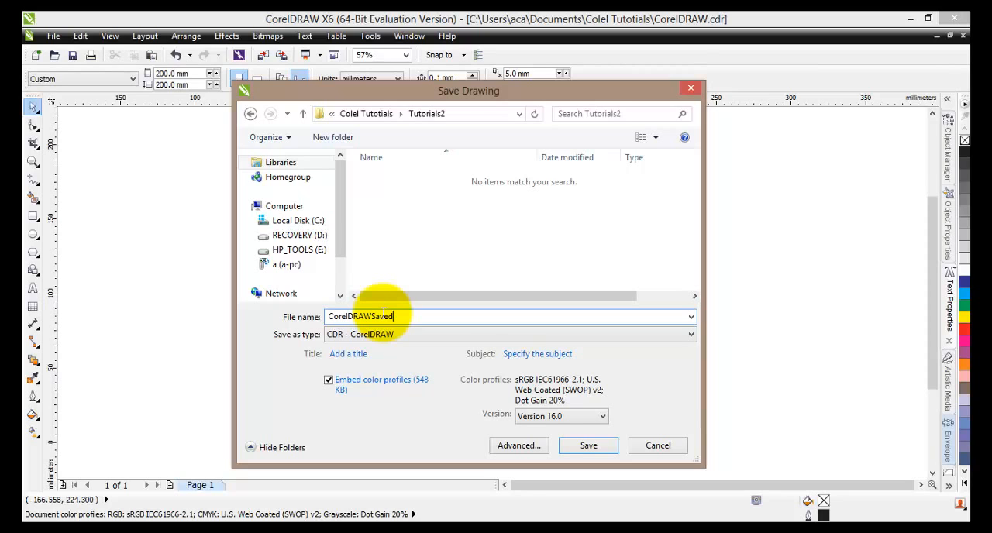
pyautogui.moveTo(572, 419)
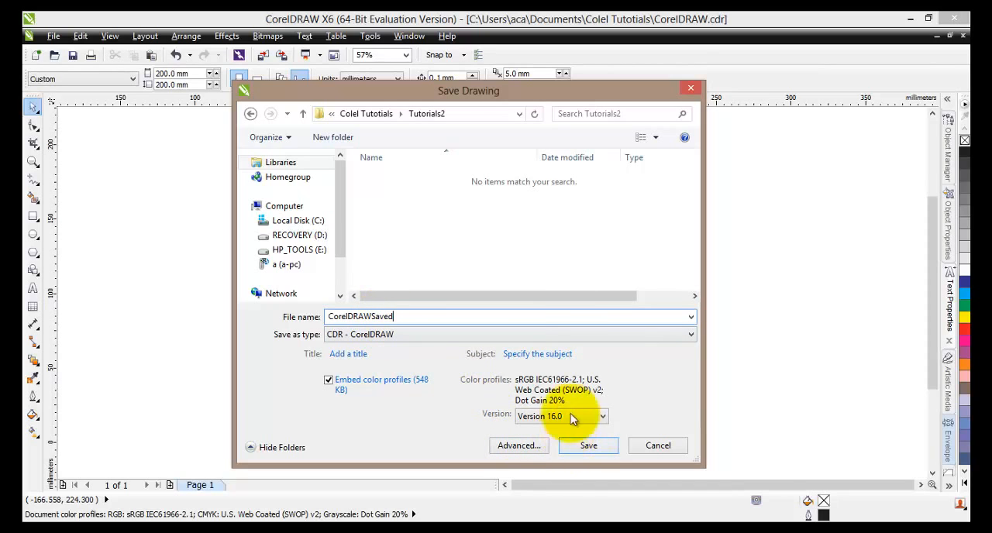
pyautogui.moveTo(518, 240)
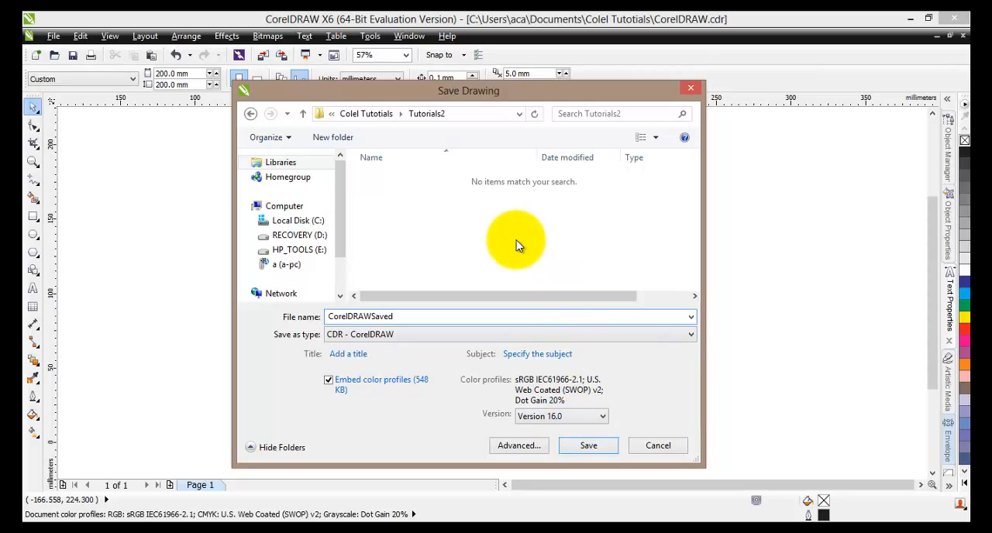
pyautogui.click(510, 316)
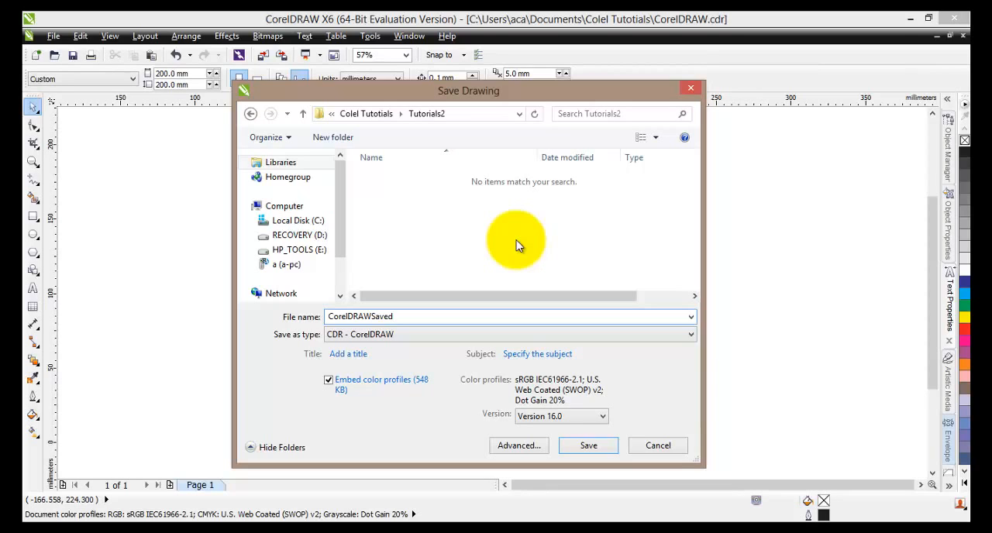
pyautogui.click(511, 316)
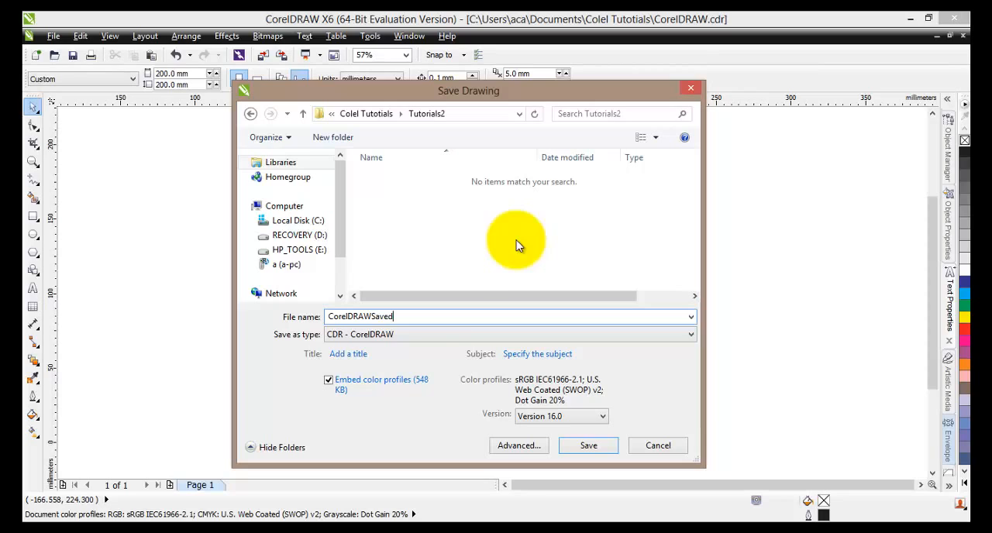
# Enter the title OpenAndSave and the subject Tutorial for the drawing.
pyautogui.click(372, 353)
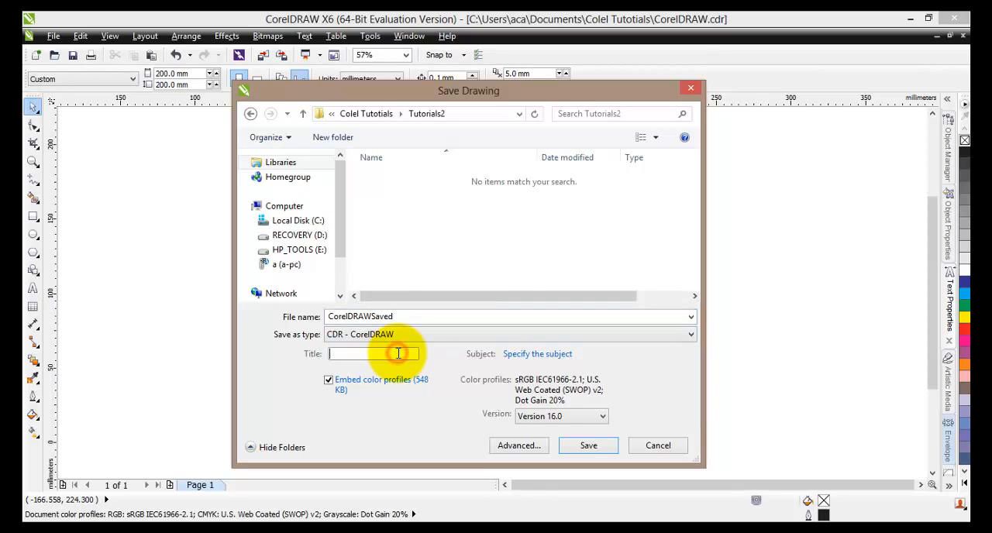
pyautogui.write('Sa')
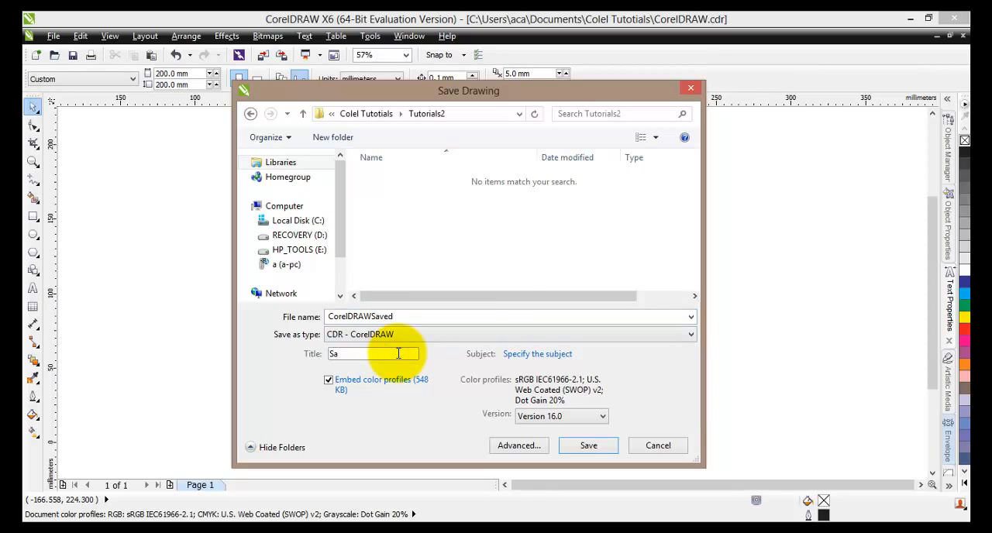
pyautogui.write('ve')
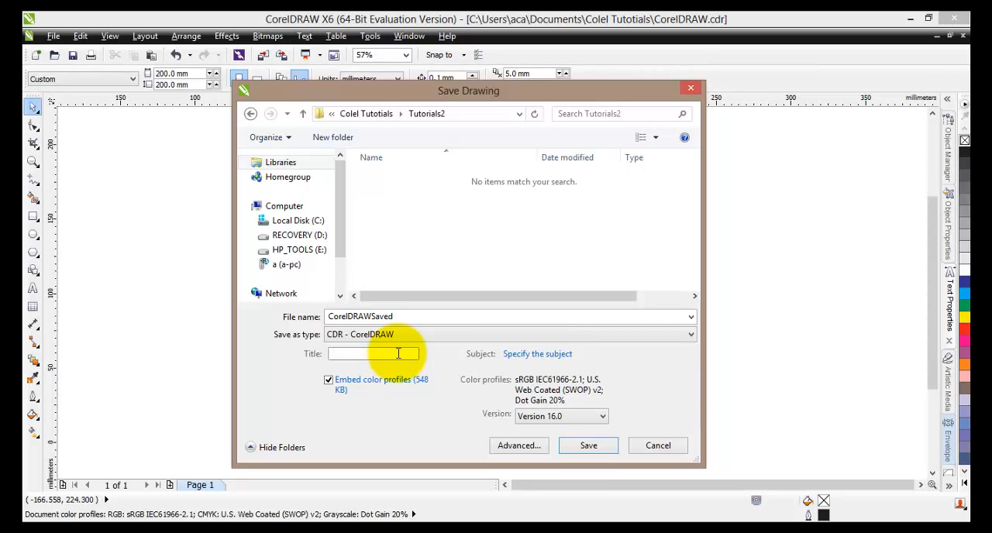
pyautogui.write('OpenAnd')
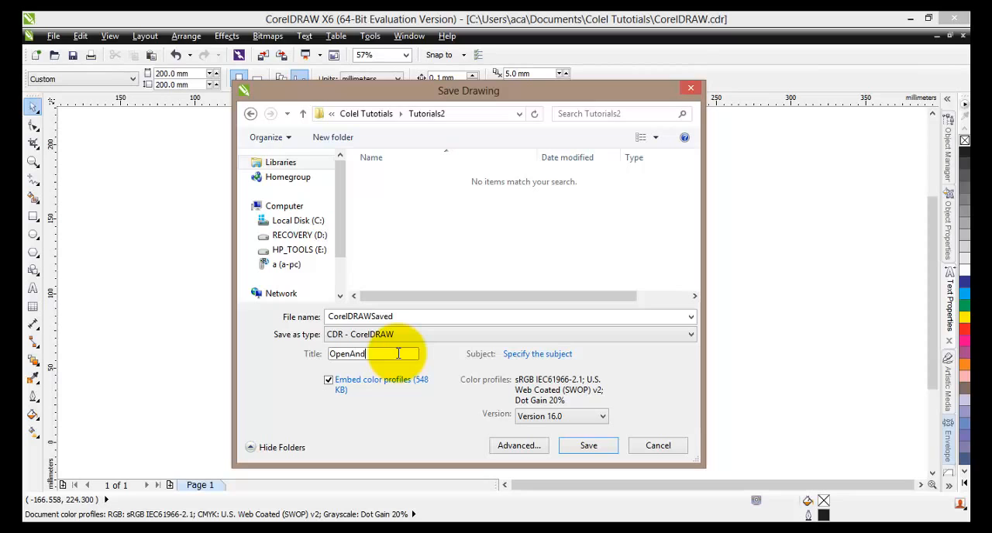
pyautogui.write('Save')
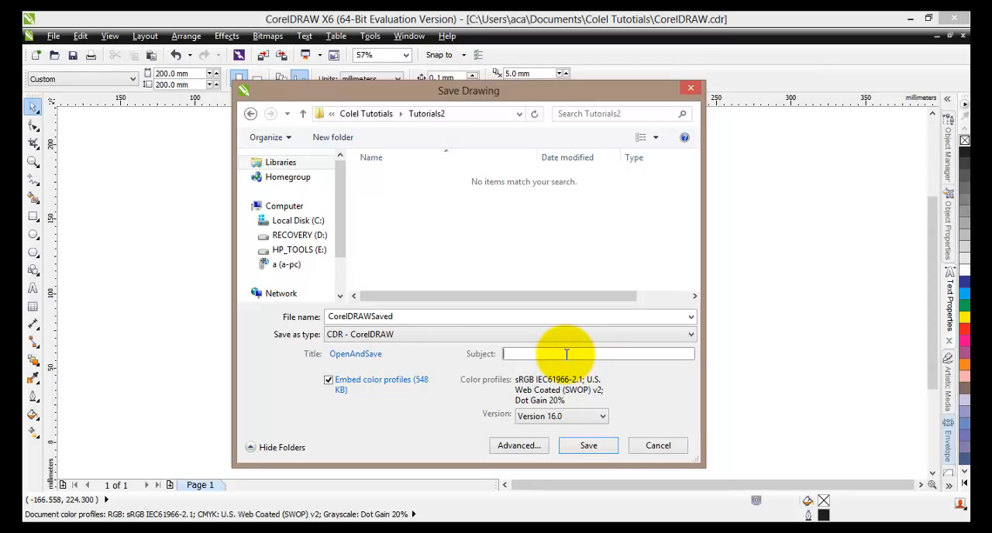
pyautogui.write('Tutorial')
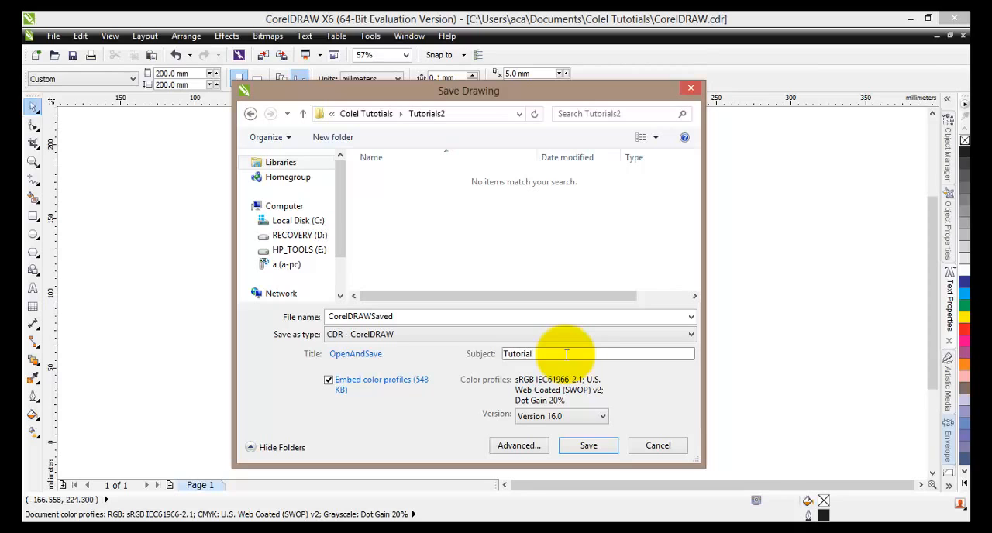
pyautogui.moveTo(615, 402)
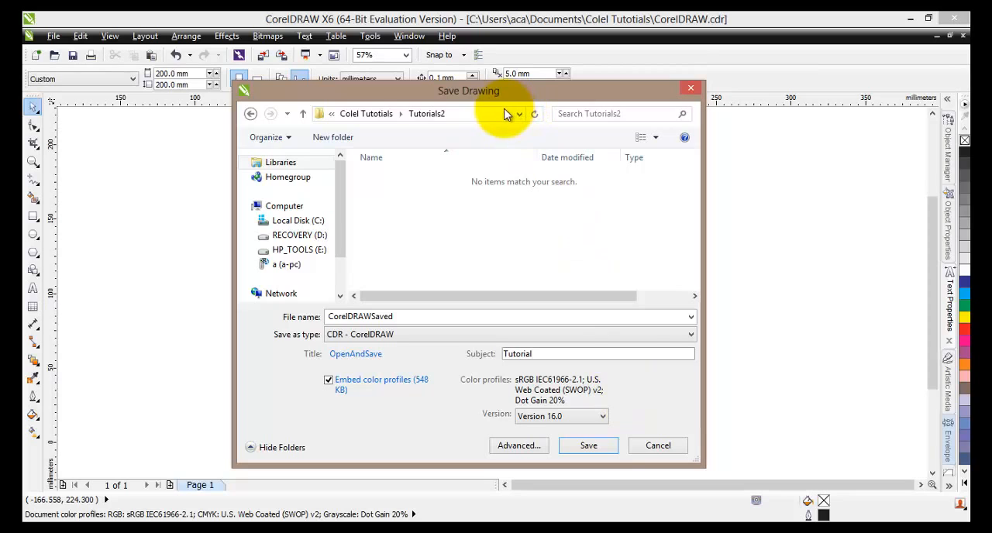
pyautogui.moveTo(487, 144)
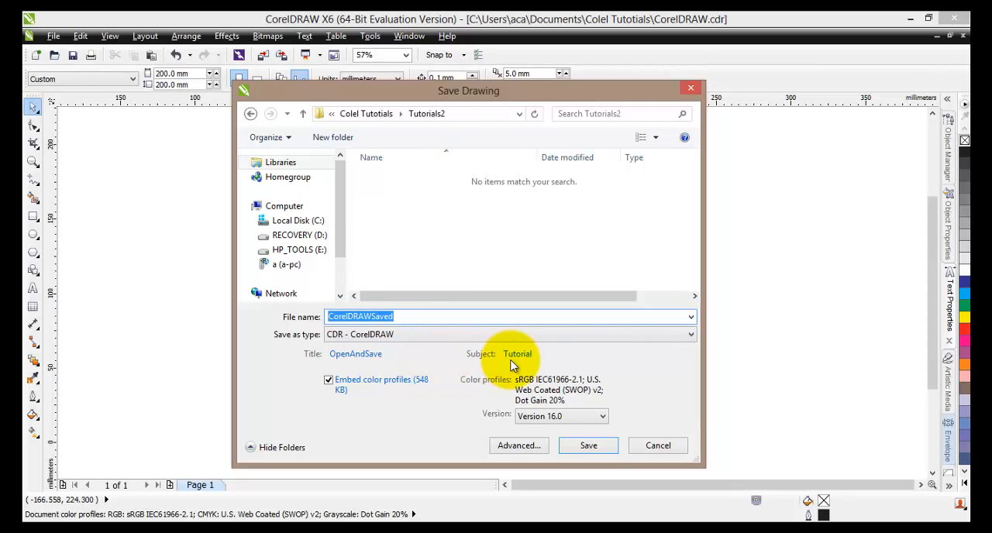
pyautogui.moveTo(588, 445)
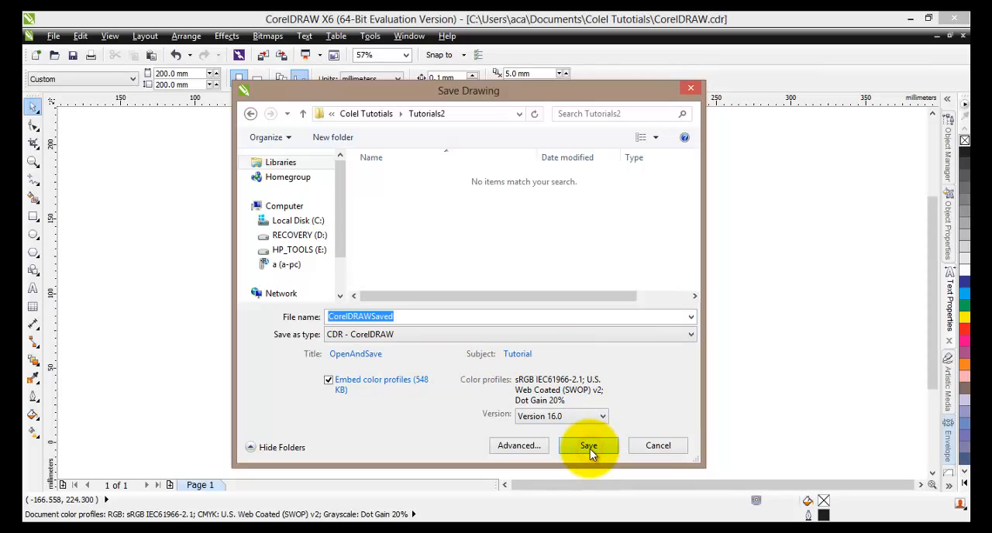
# Save the drawing as CorelDRAWSaved.cdr in Tutorials2 and return to the File menu.
pyautogui.click(589, 446)
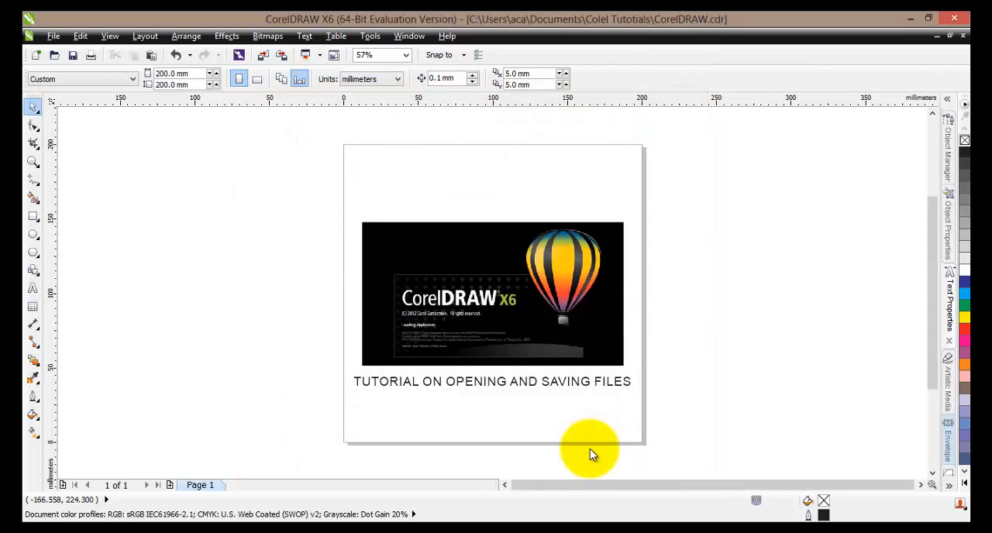
pyautogui.moveTo(593, 427)
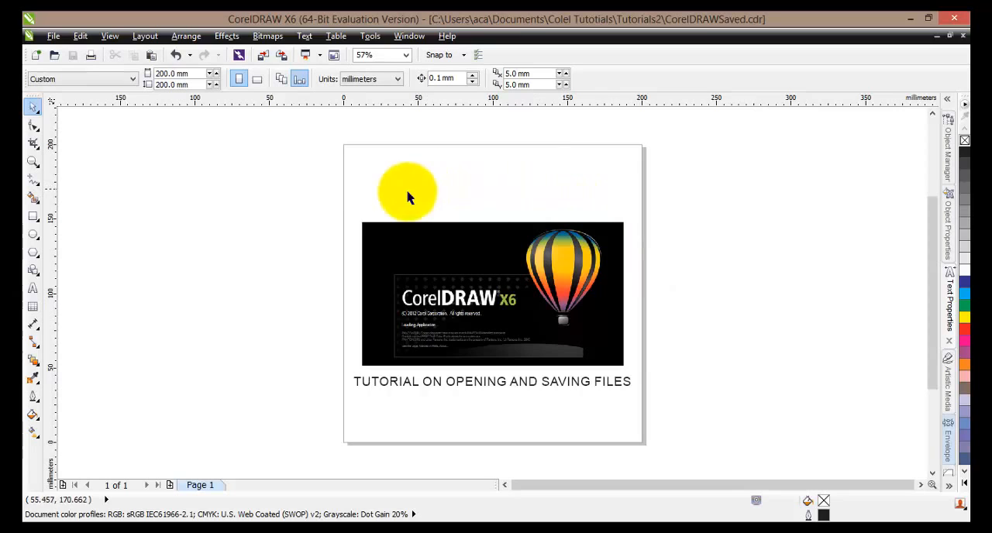
pyautogui.moveTo(563, 415)
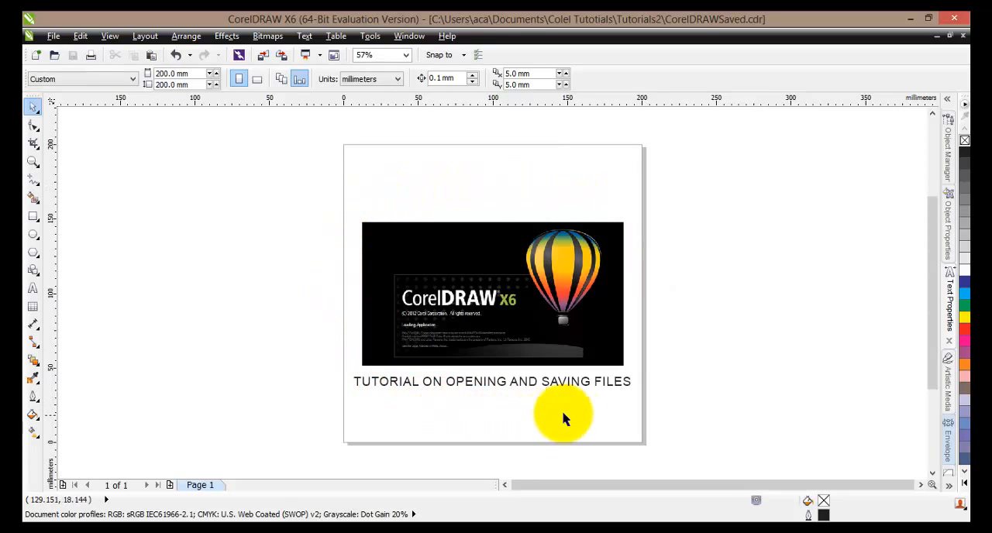
pyautogui.moveTo(496, 407)
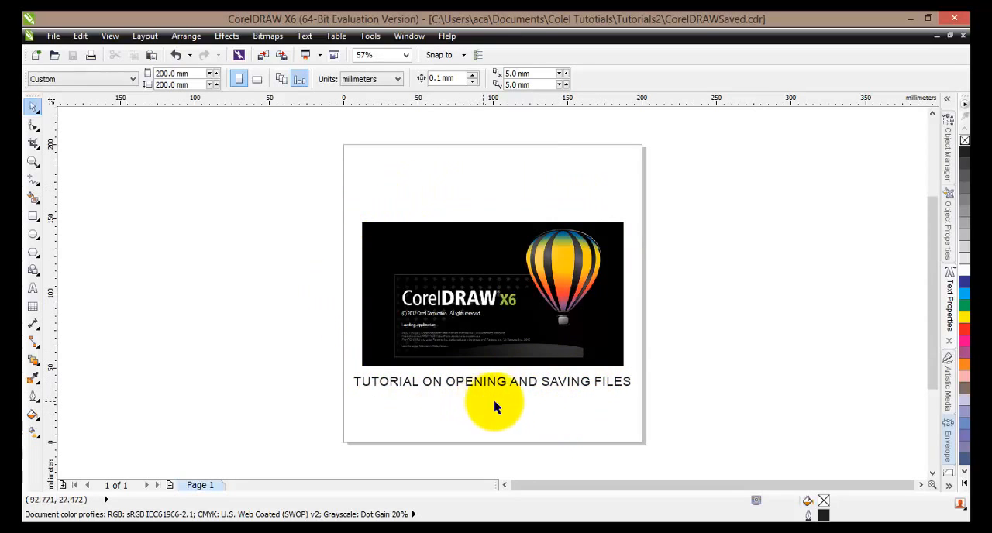
pyautogui.moveTo(403, 182)
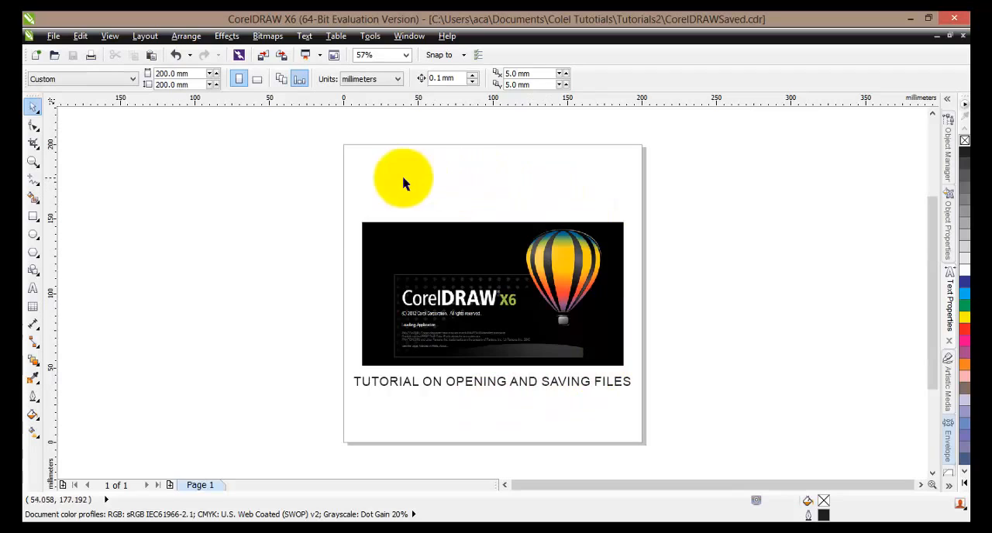
pyautogui.moveTo(403, 179); pyautogui.dragTo(355, 236)
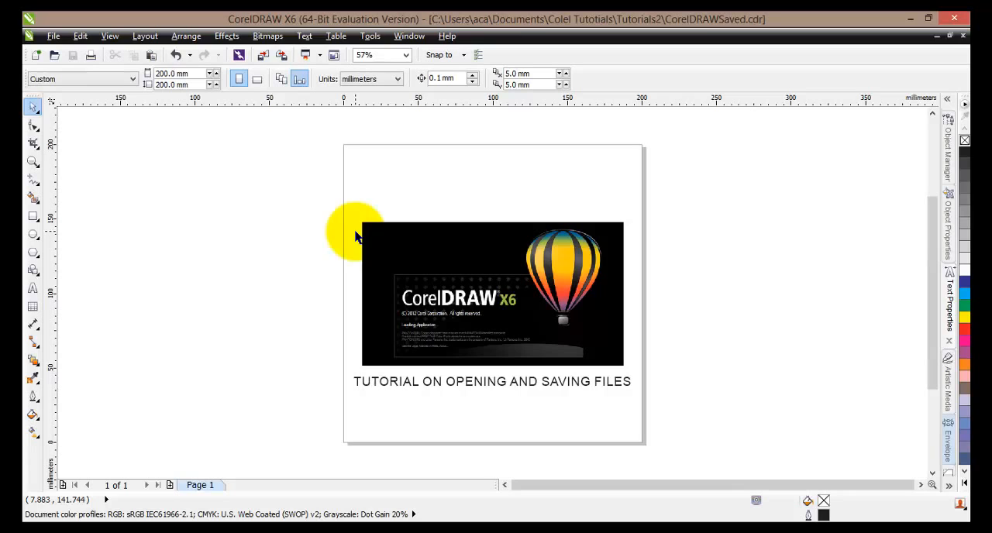
pyautogui.moveTo(368, 366)
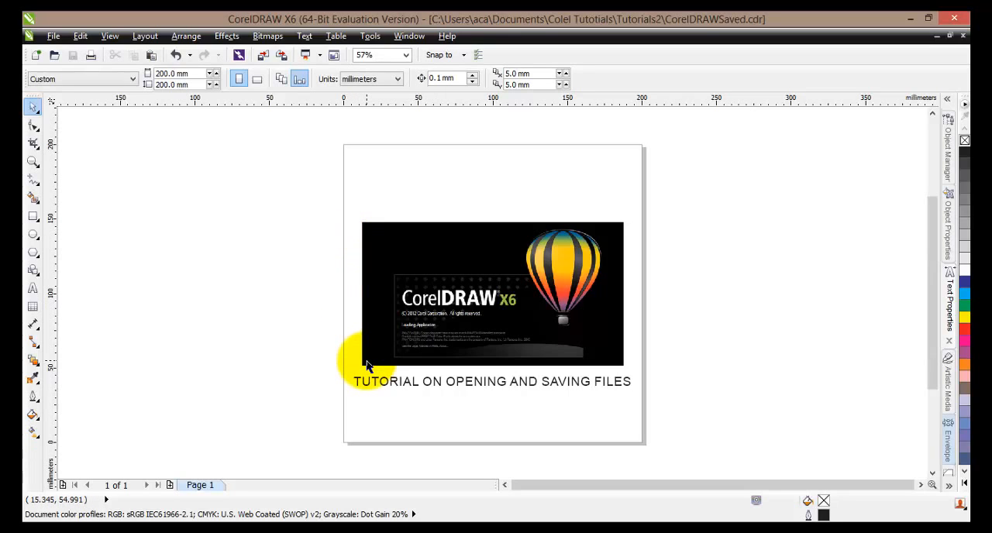
pyautogui.moveTo(620, 295)
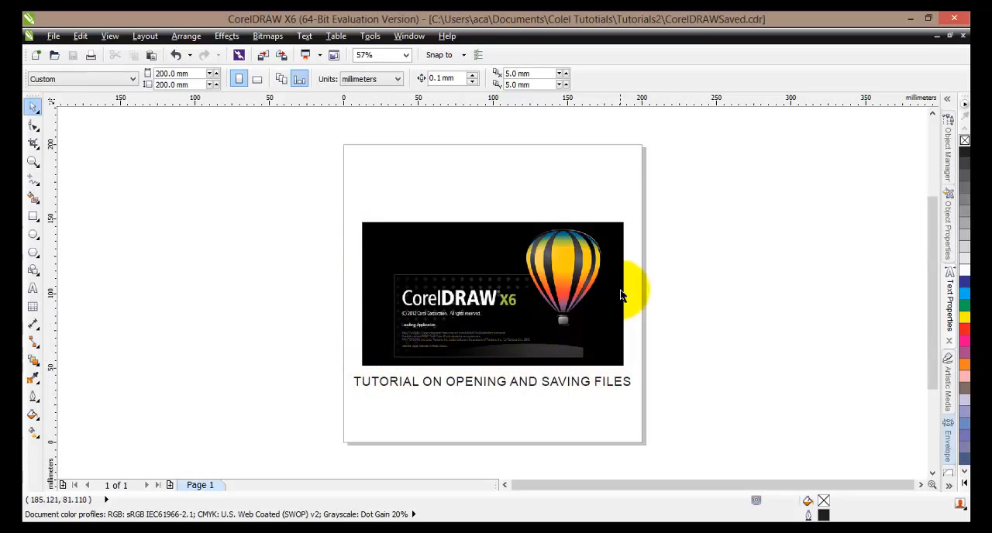
pyautogui.moveTo(299, 165)
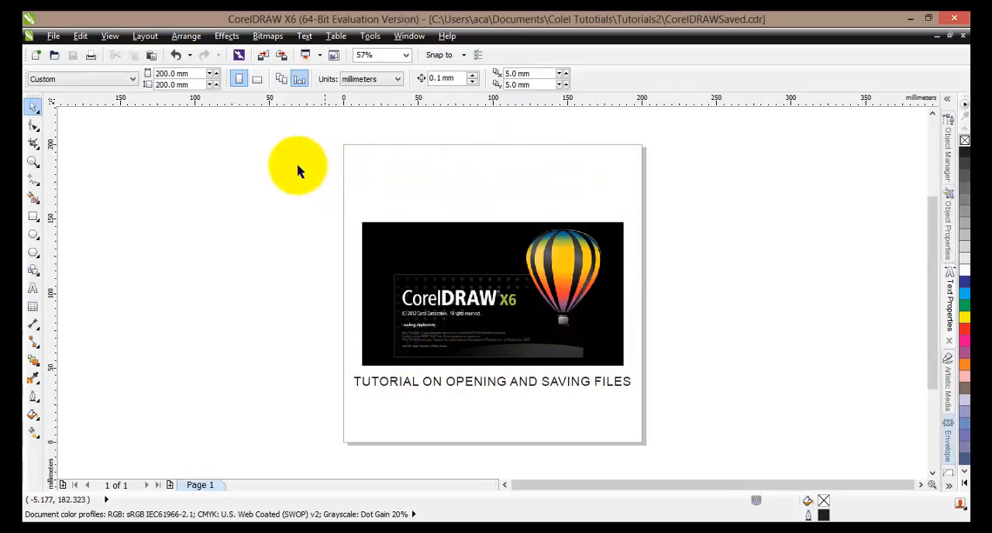
pyautogui.click(52, 36)
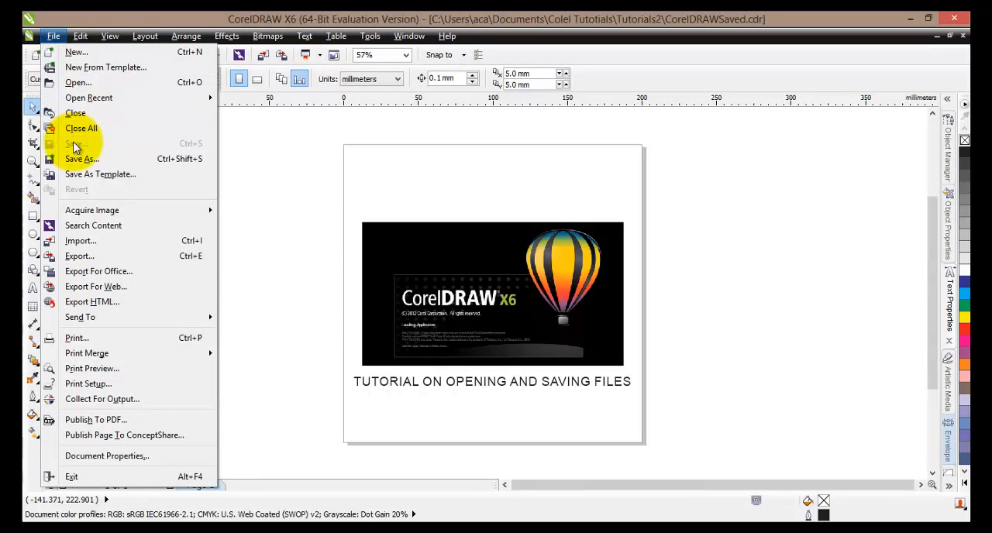
# Select the caption TUTORIAL ON OPENING AND SAVING FILES for duplicating.
pyautogui.click(422, 393)
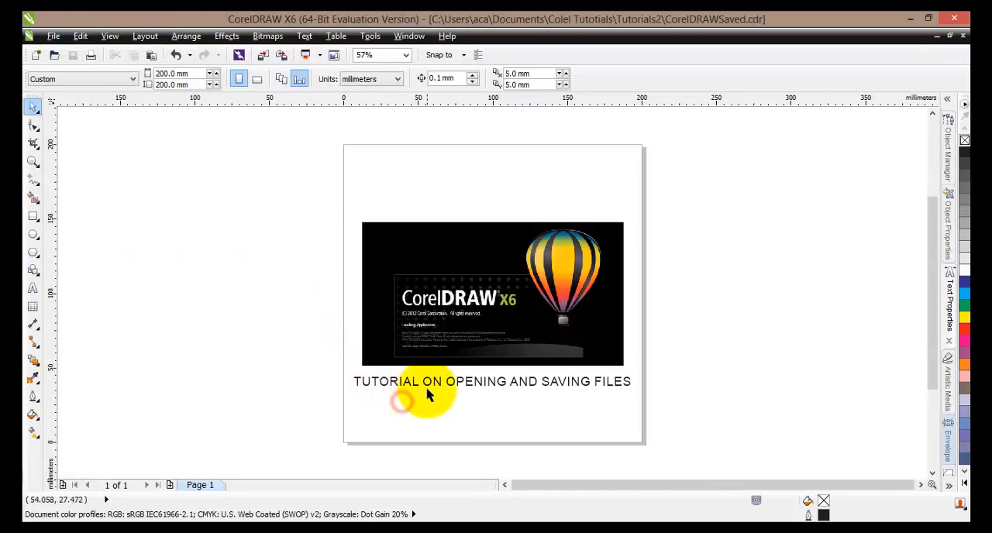
pyautogui.moveTo(461, 206)
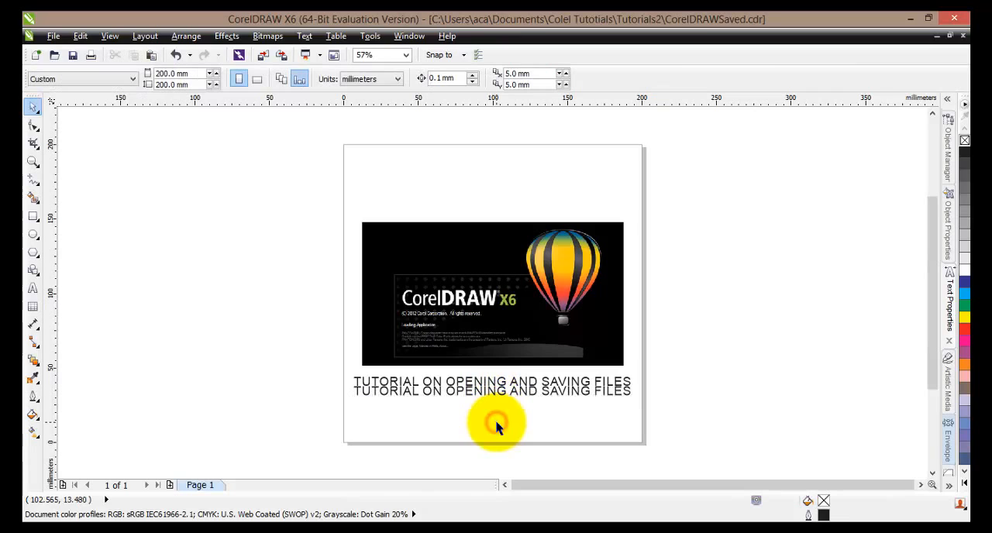
pyautogui.moveTo(54, 35)
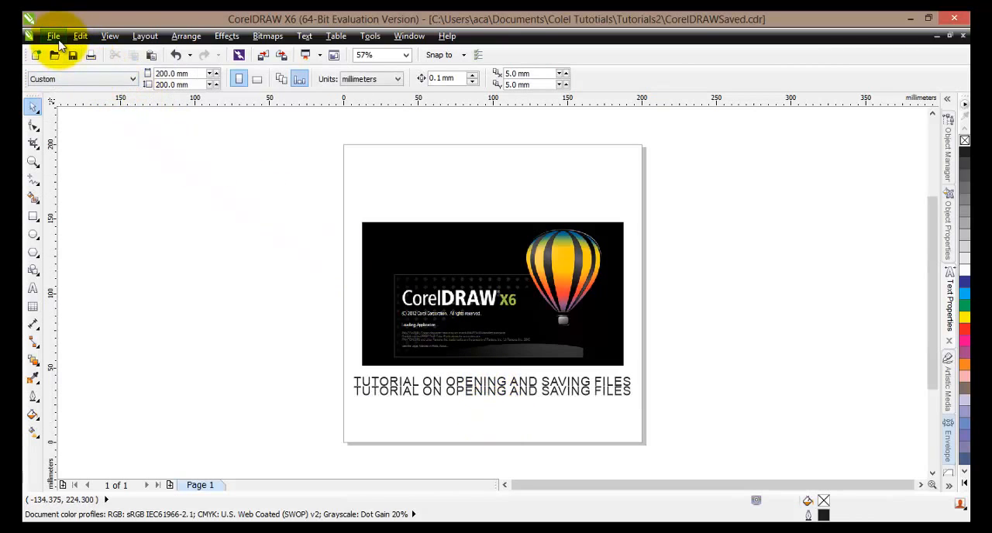
# Save the drawing again to keep the duplicated caption.
pyautogui.click(53, 36)
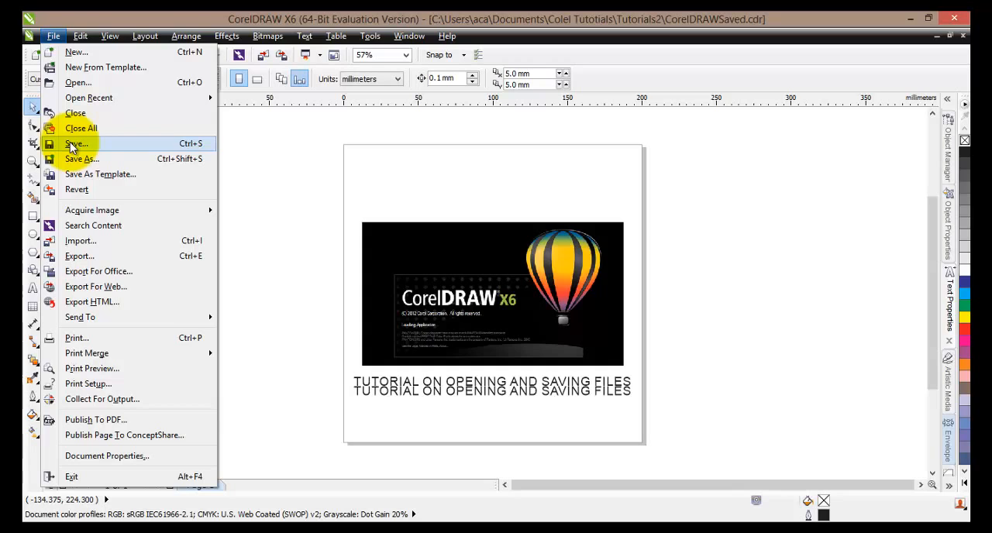
pyautogui.moveTo(264, 184)
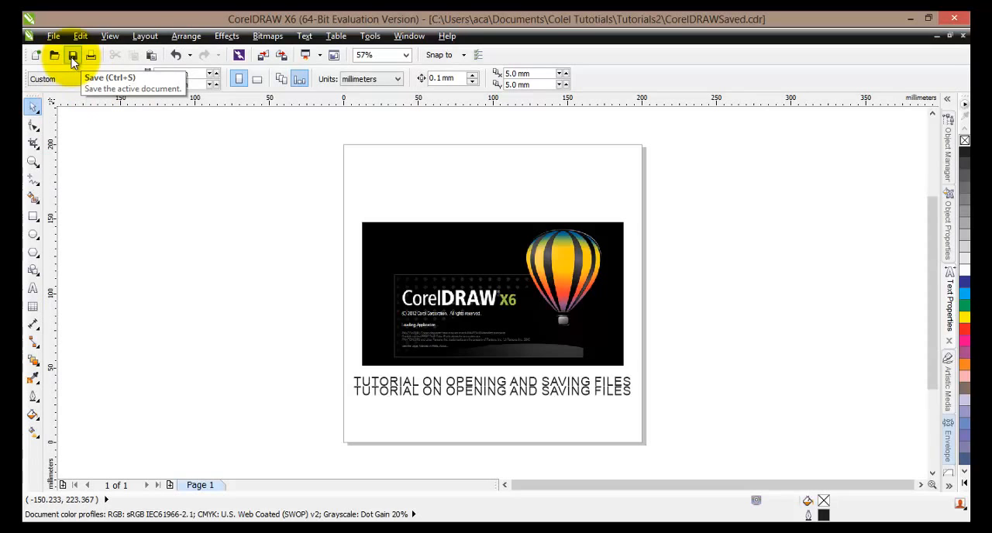
pyautogui.moveTo(207, 211)
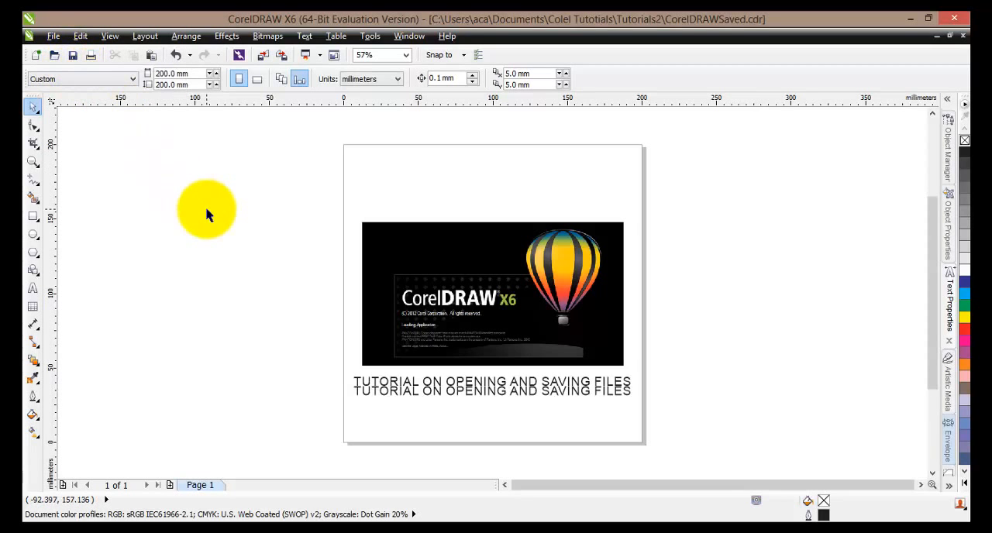